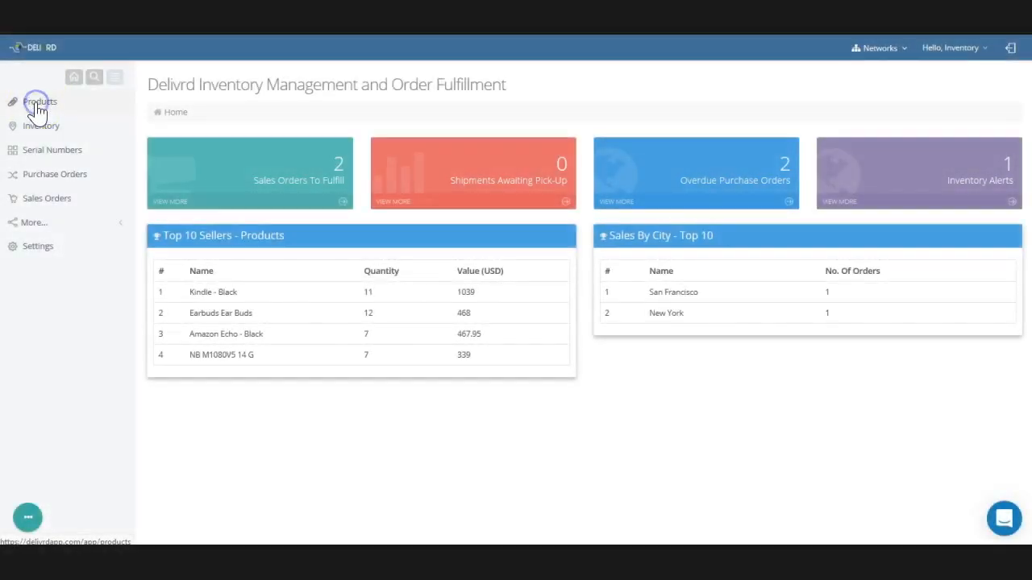
Browse the product list, new-product form and import page, then open the inventory list.
click(39, 101)
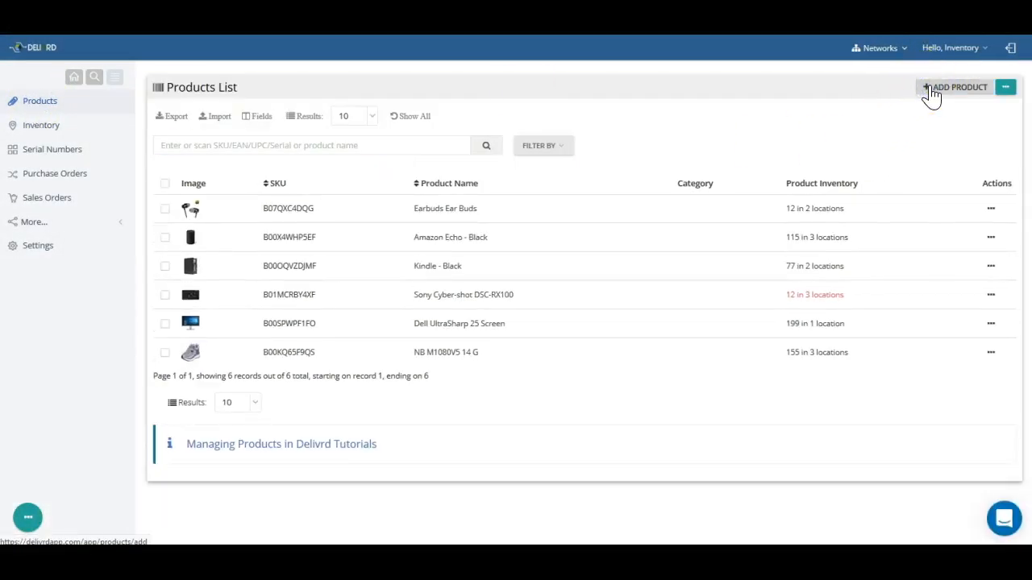
click(955, 87)
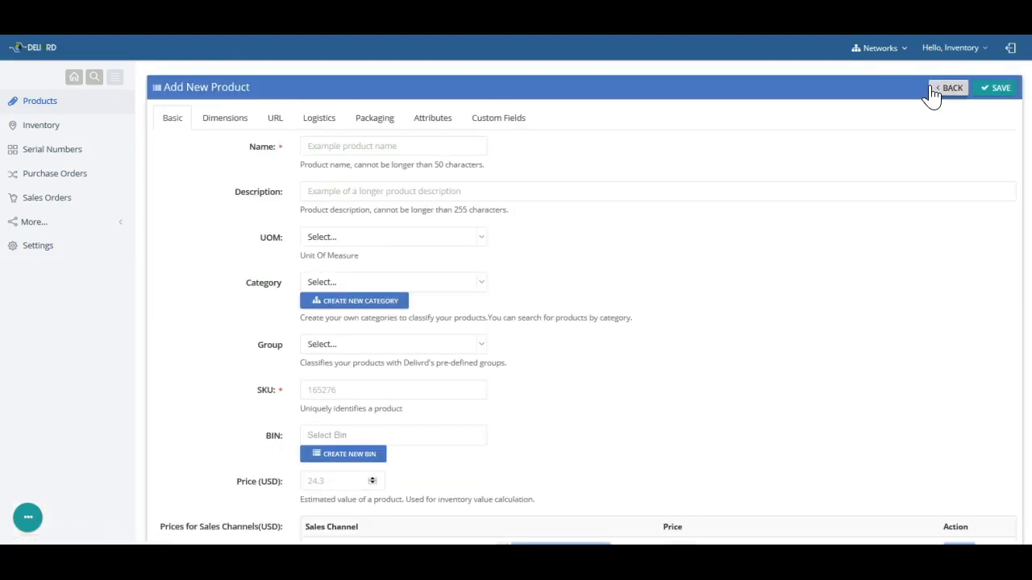
click(948, 87)
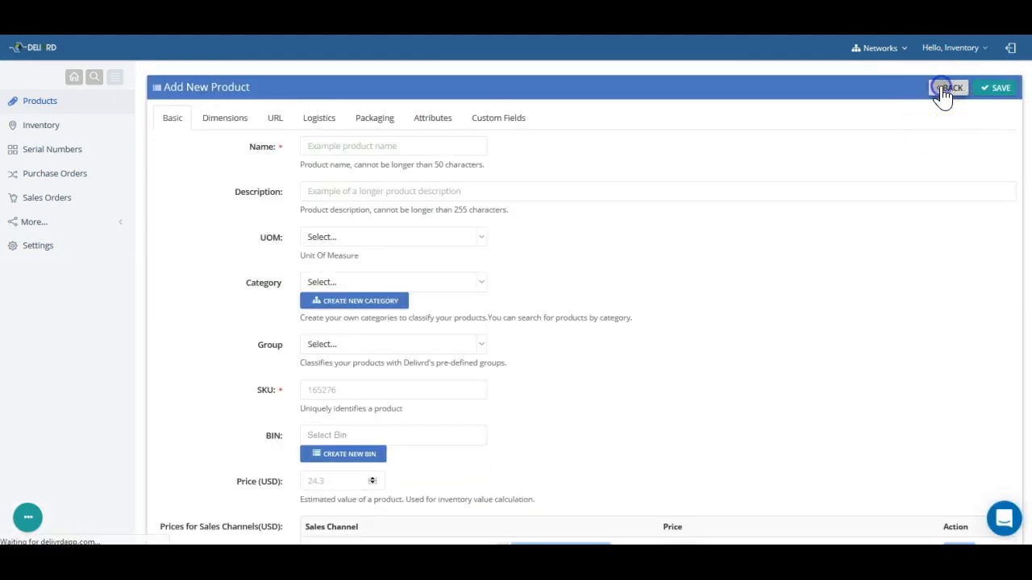
click(947, 87)
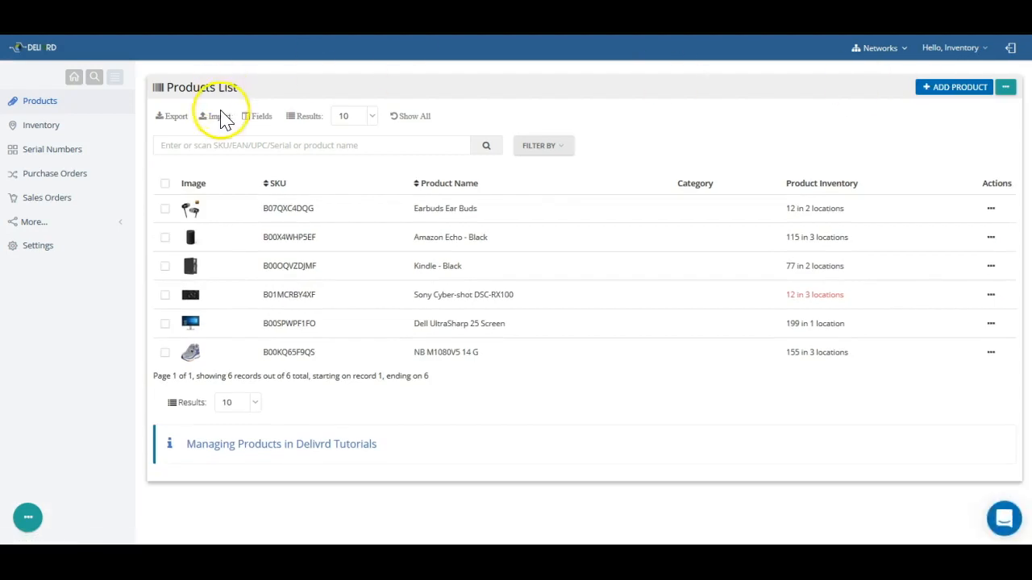
click(214, 116)
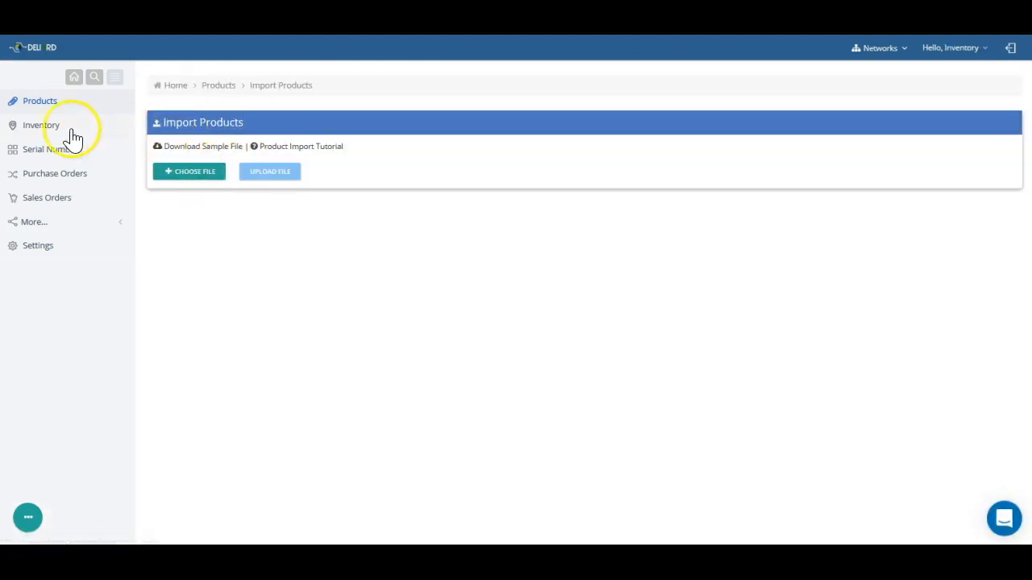
click(41, 125)
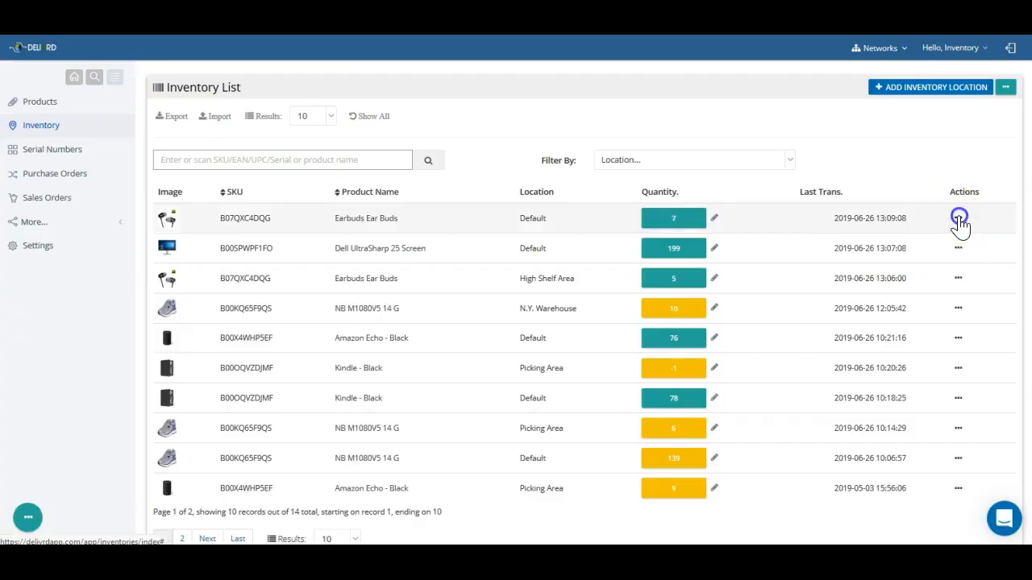
Change Earbuds Ear Buds available stock at Default from 7 to 20 and save.
click(958, 218)
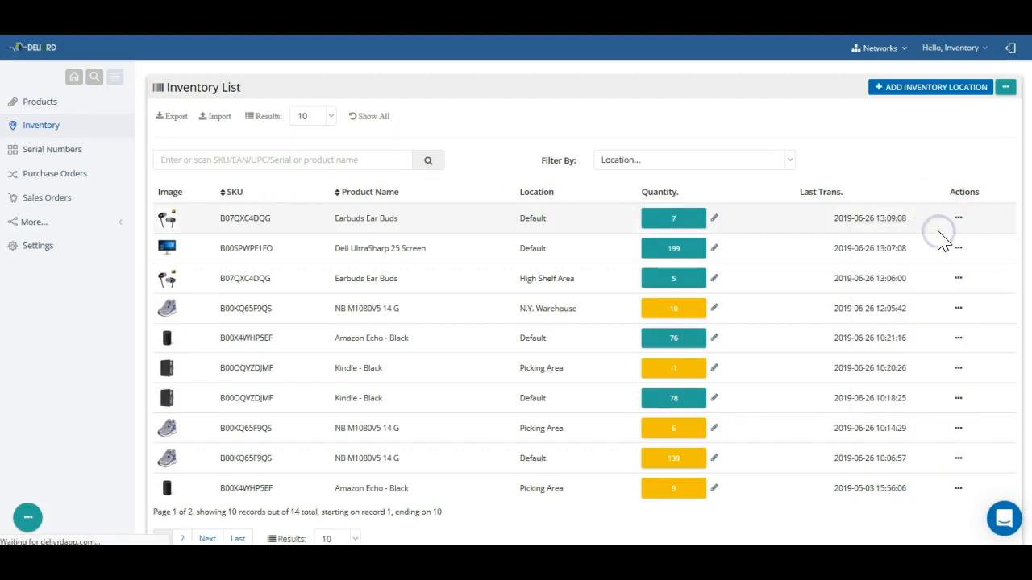
click(715, 218)
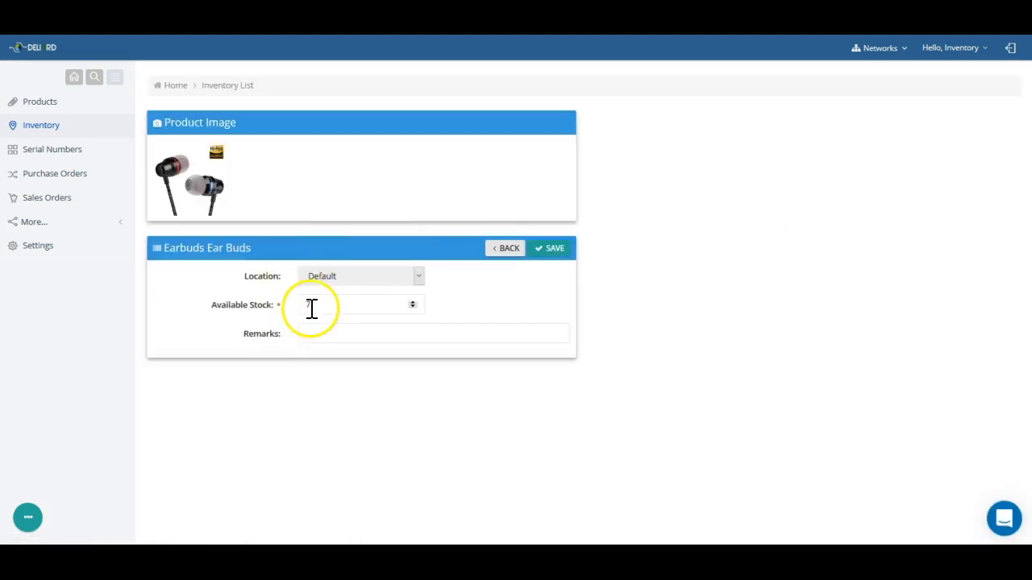
text(7)
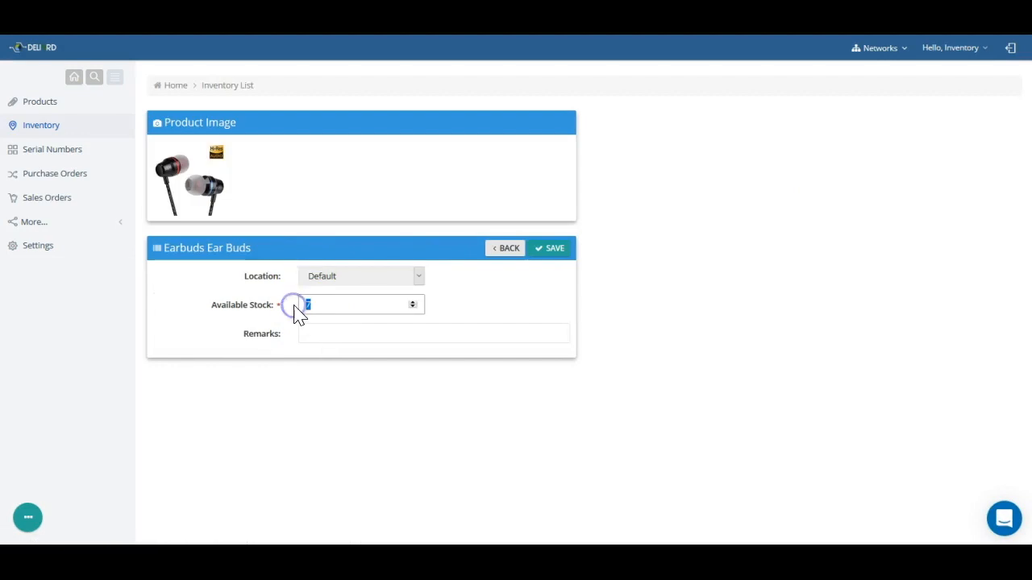
text(20)
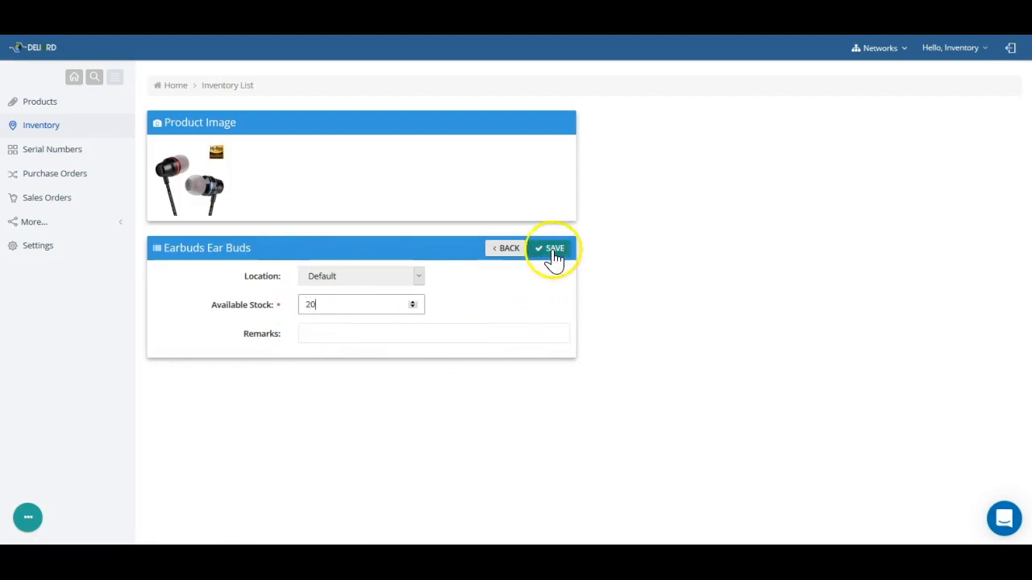
click(551, 249)
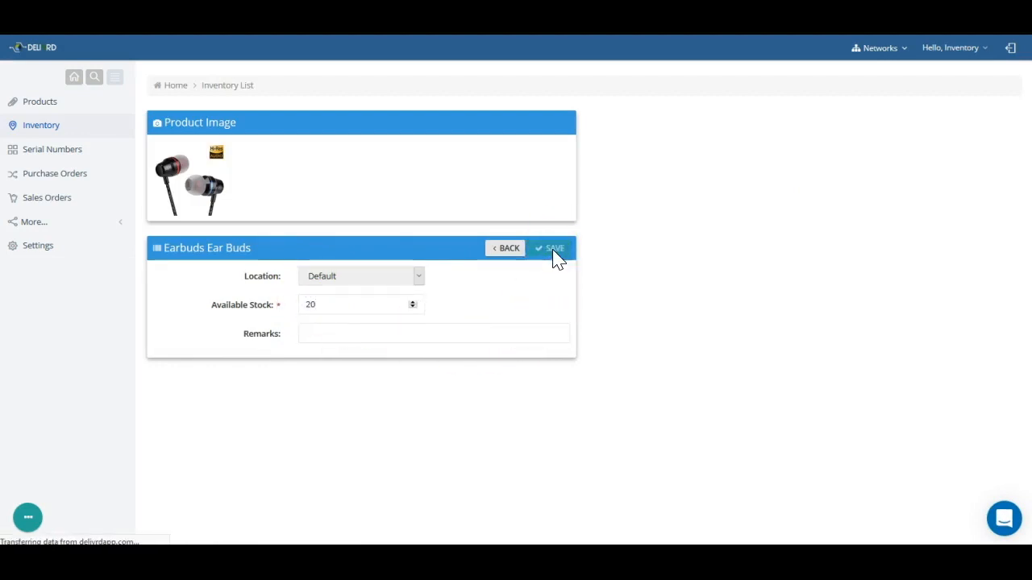
click(549, 248)
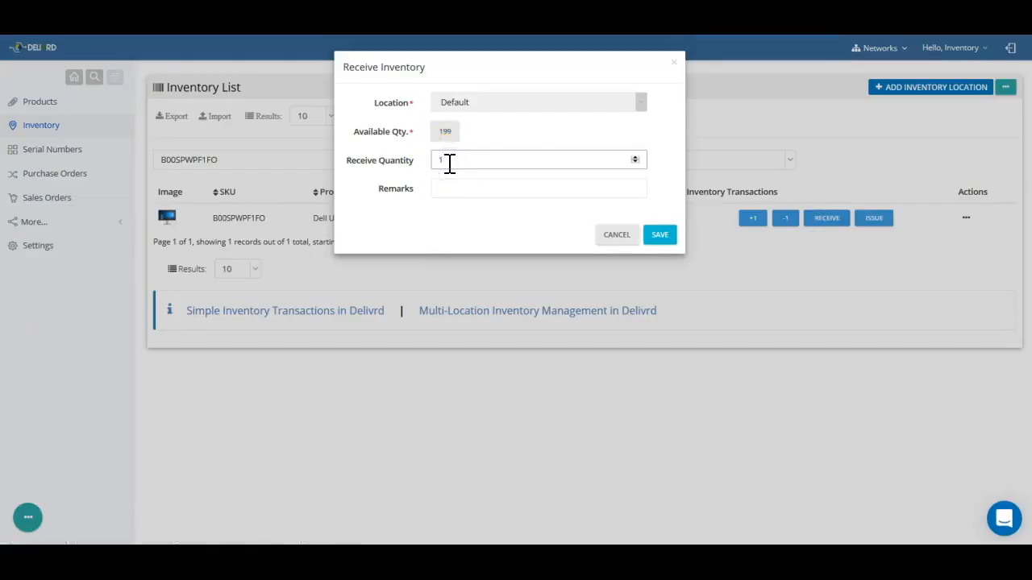
Receive 10 Dell UltraSharp 25 Screen units, then issue 20, leaving 189 at Default.
click(659, 234)
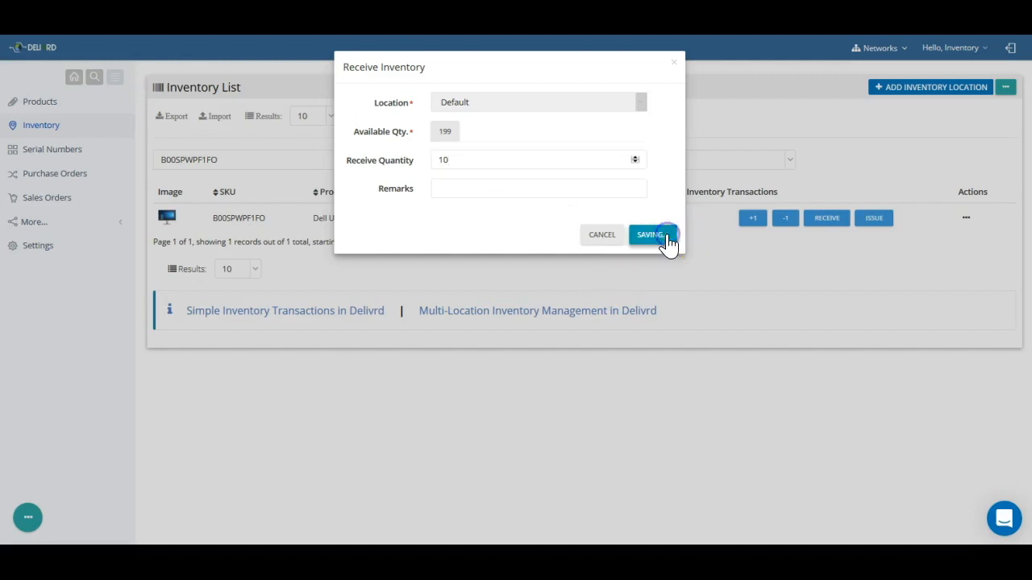
click(654, 234)
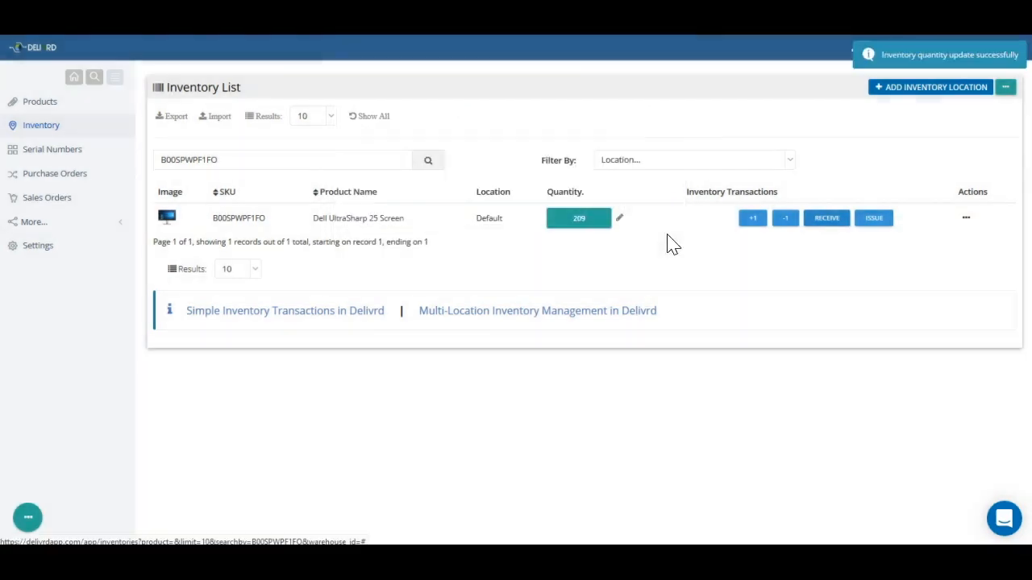
click(874, 218)
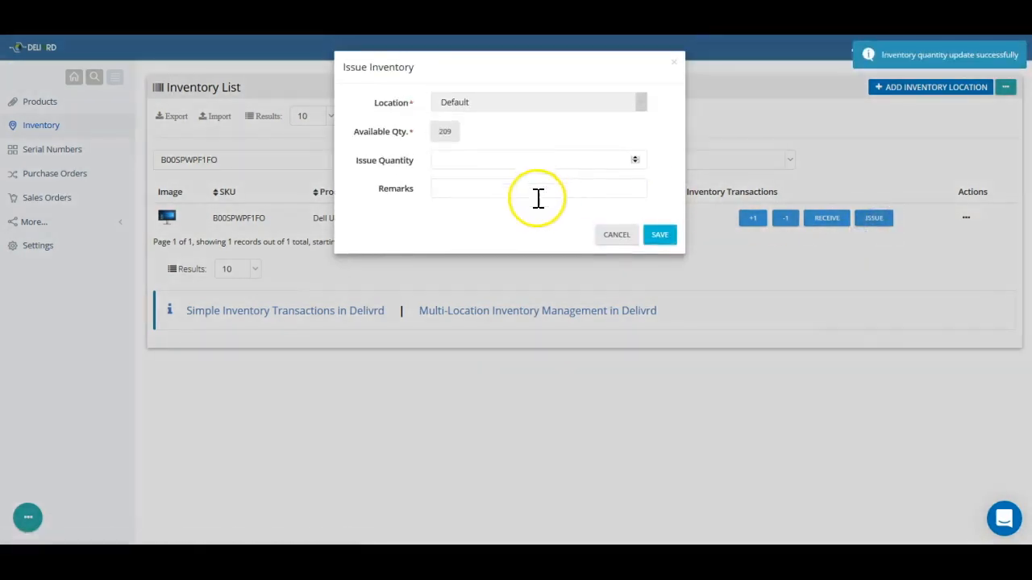
click(659, 234)
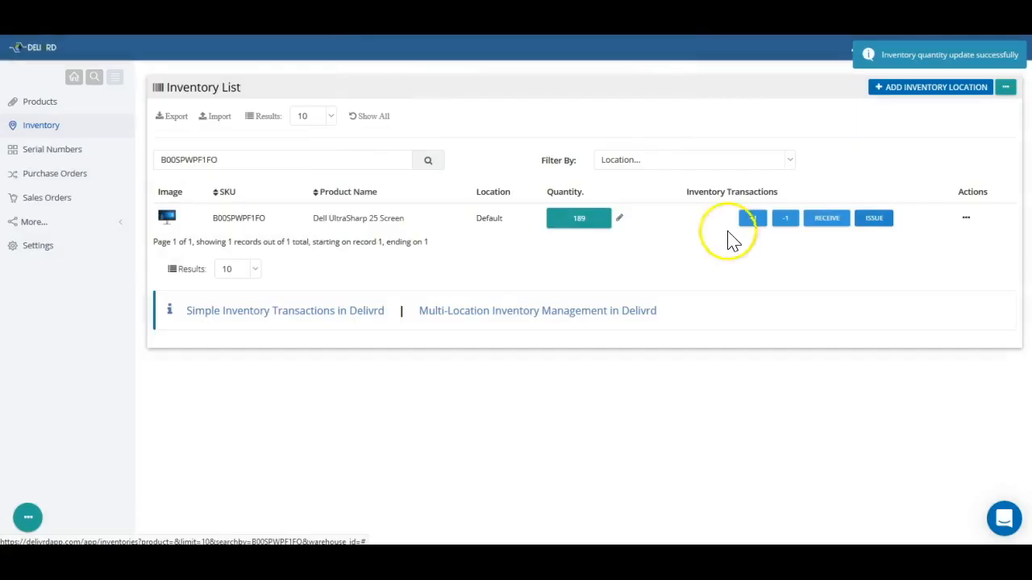
Open the Dell UltraSharp 25 Screen transaction history and display its inventory chart.
click(966, 218)
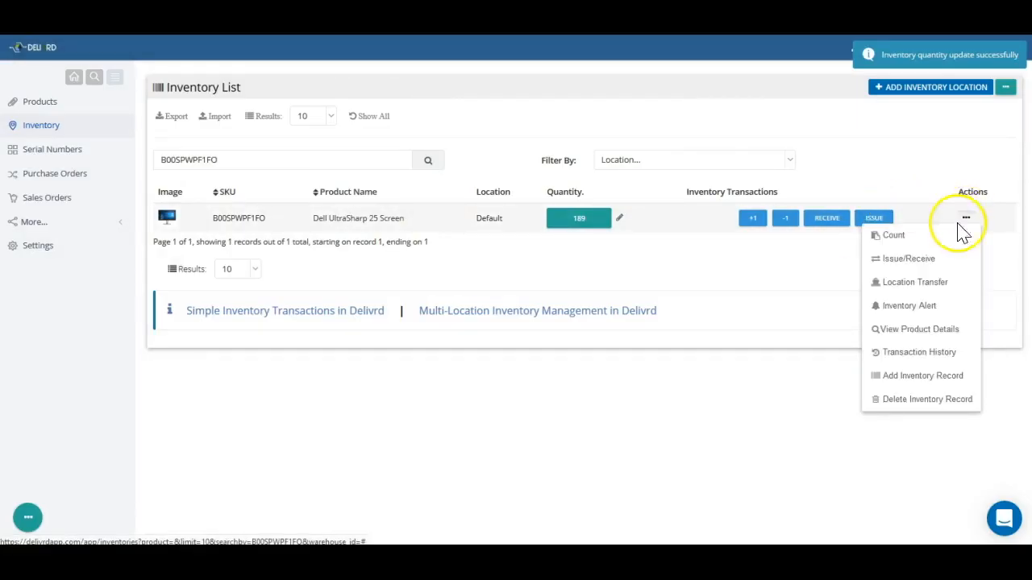
click(911, 355)
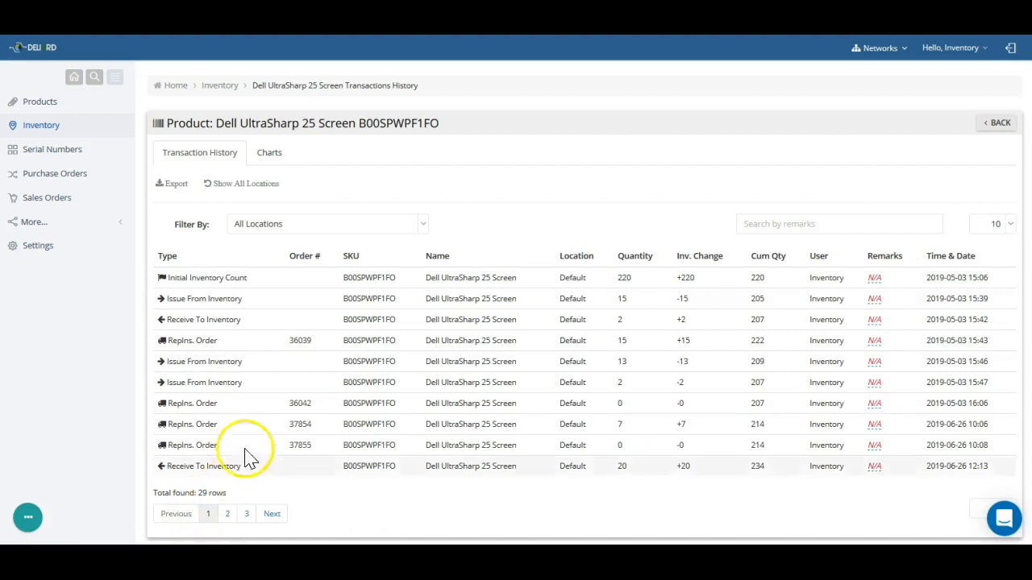
mouse_move(194, 466)
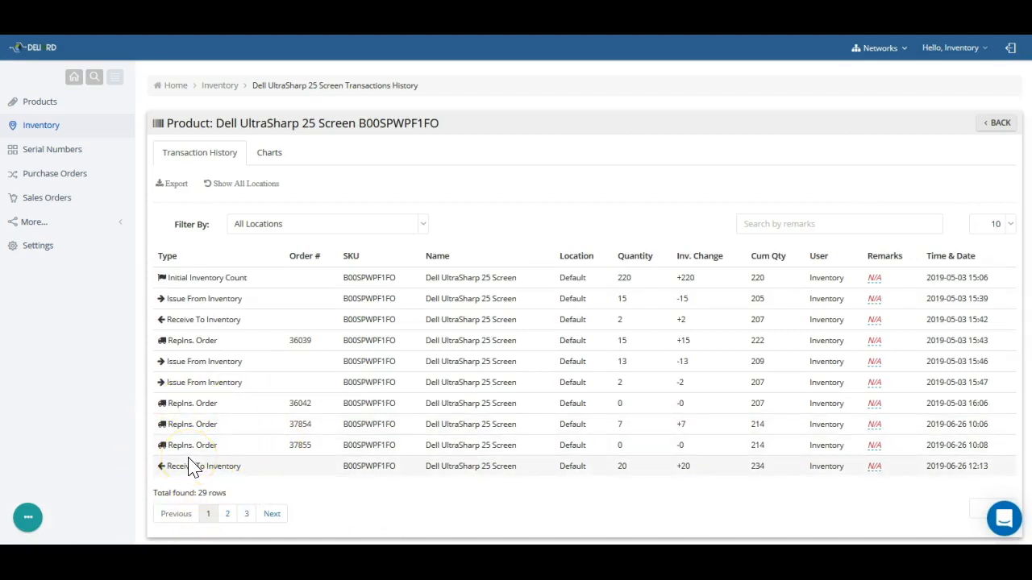
click(268, 152)
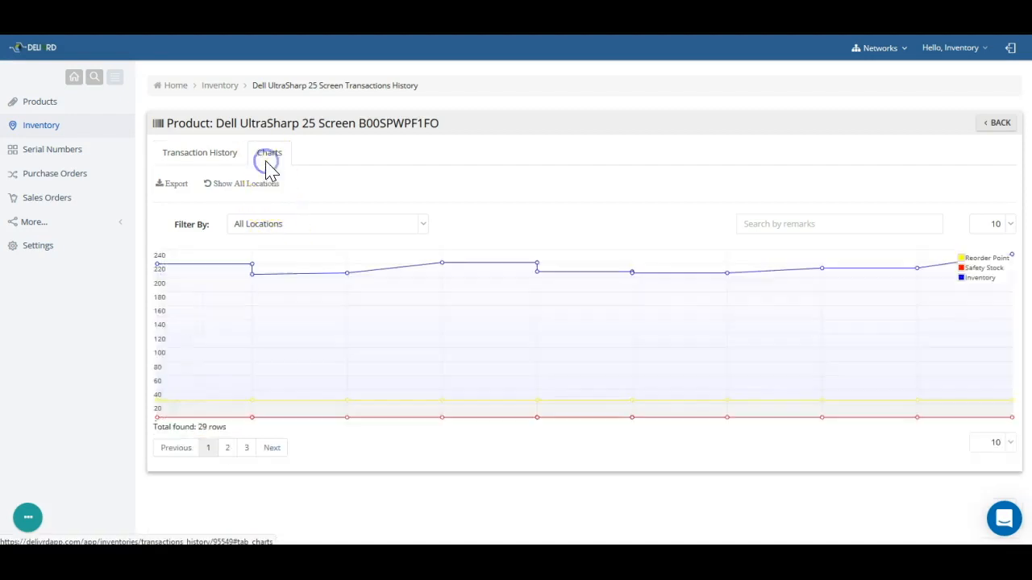
mouse_move(532, 305)
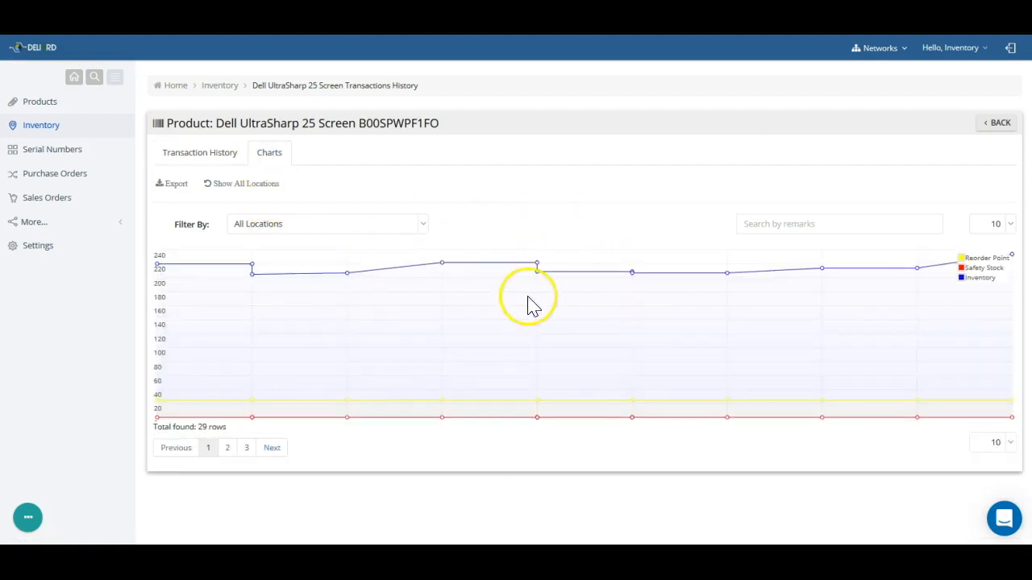
mouse_move(999, 122)
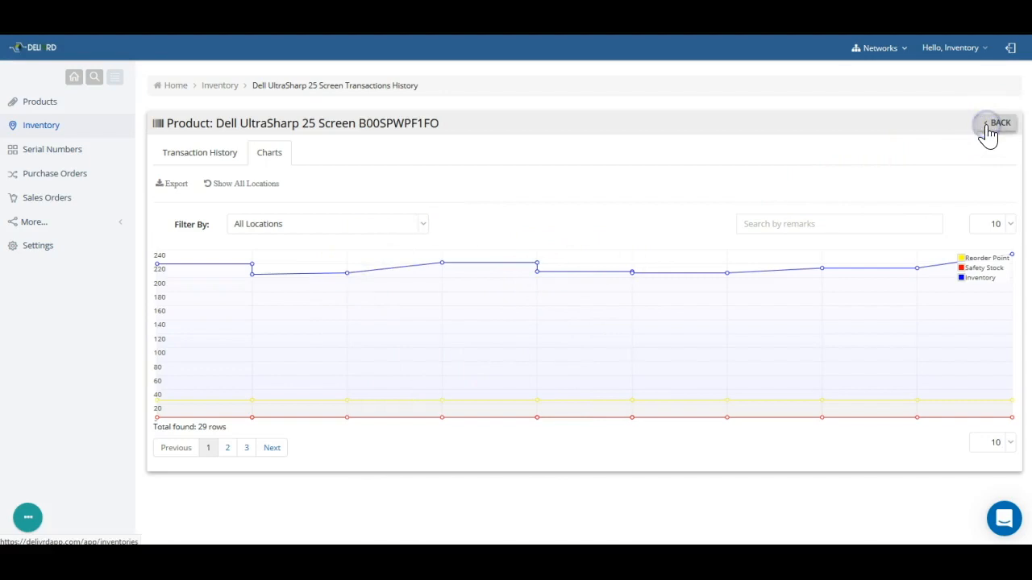
Transfer 10 Earbuds Ear Buds from Default to High Shelf Area, leaving 10 and 15.
click(1000, 123)
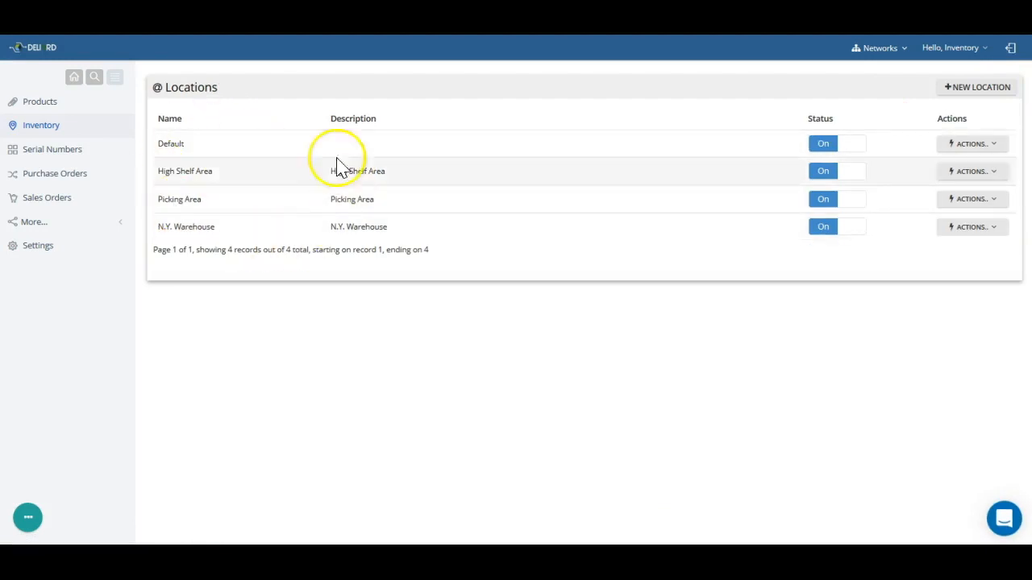
mouse_move(213, 144)
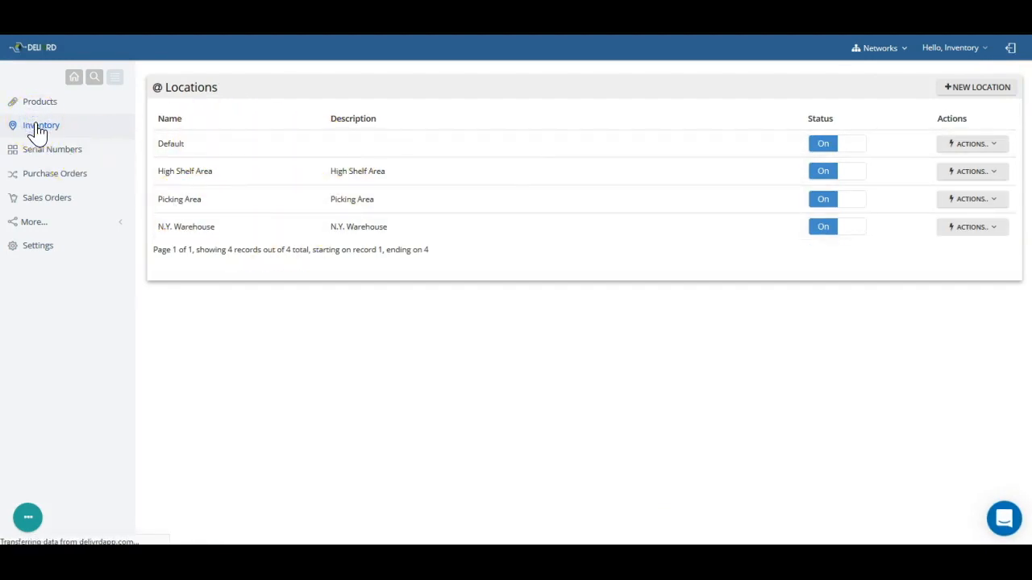
click(41, 125)
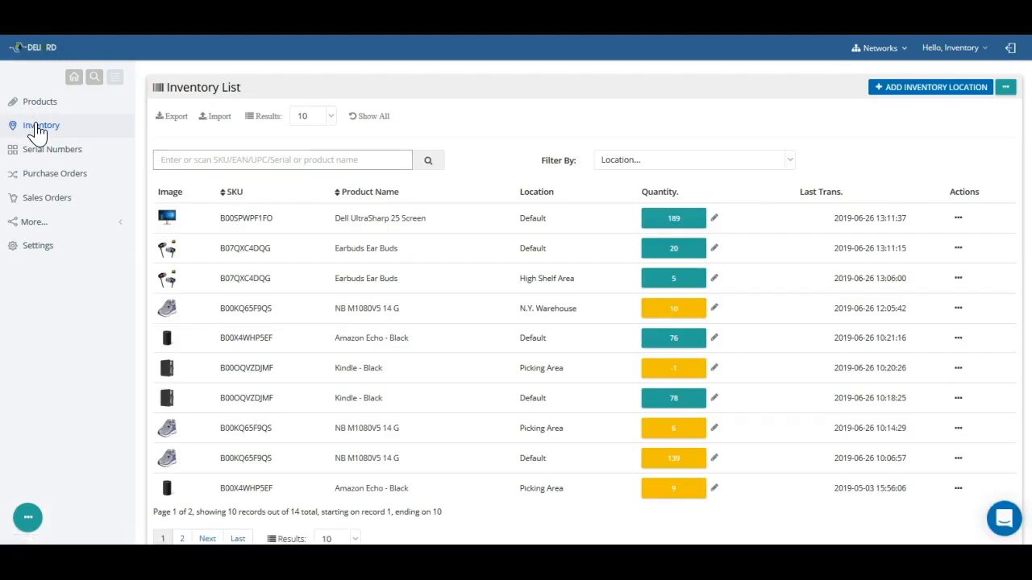
mouse_move(959, 248)
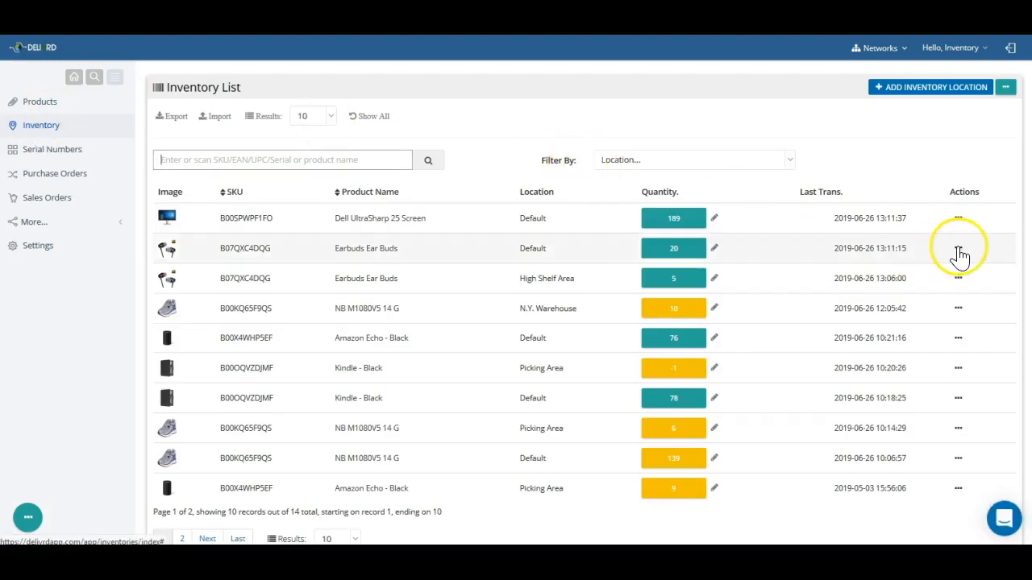
mouse_move(919, 310)
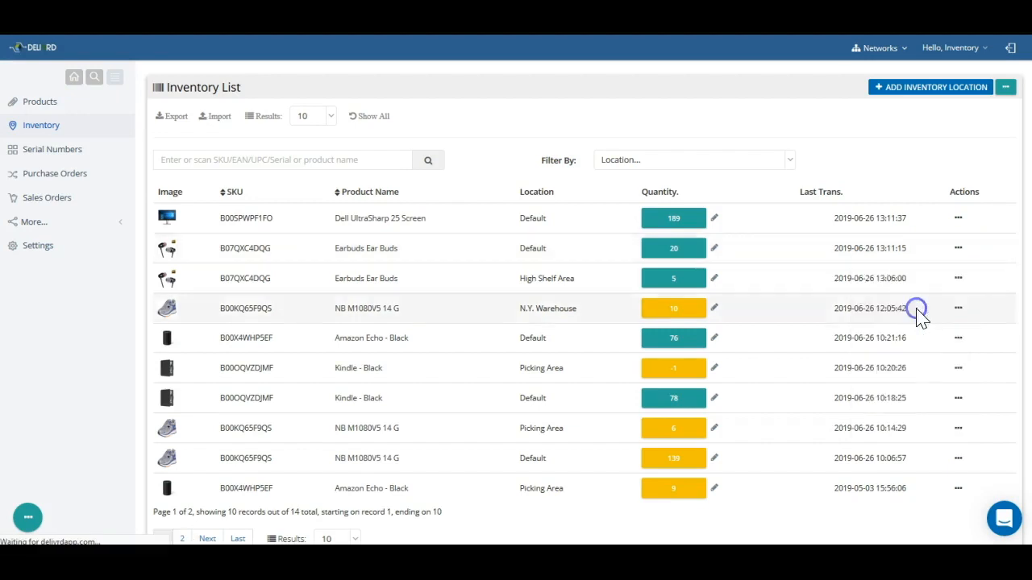
click(714, 248)
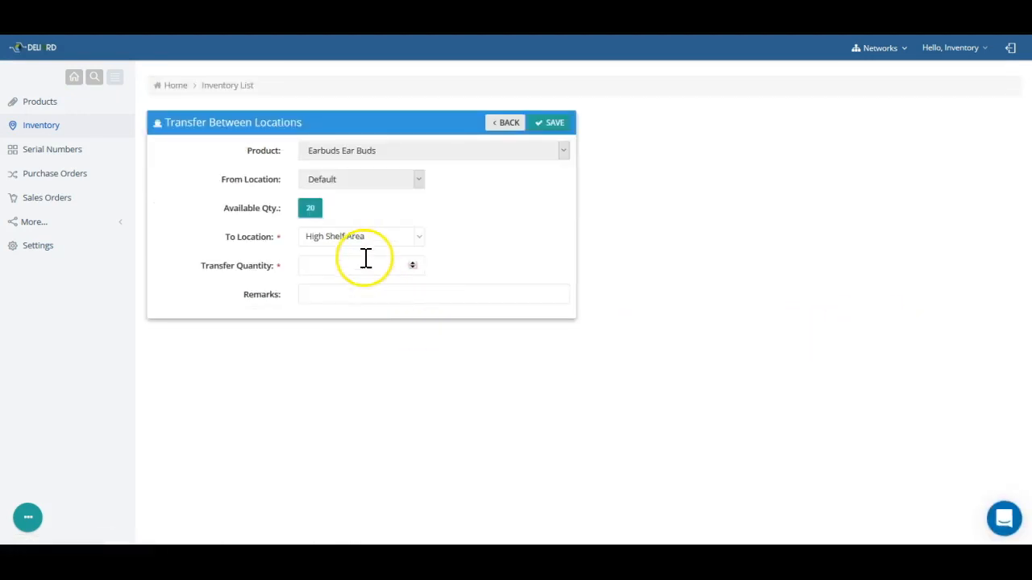
text(10)
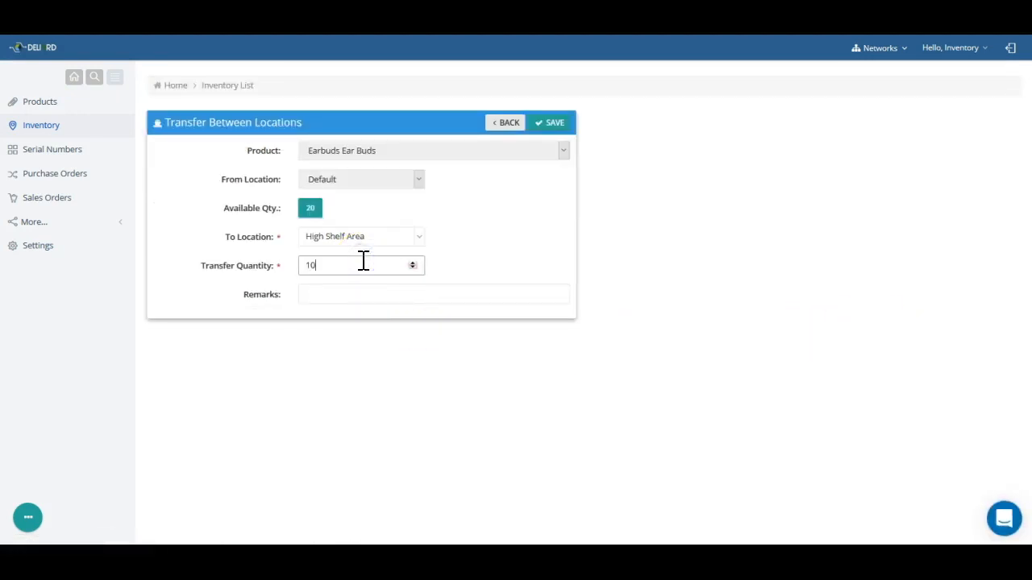
click(551, 122)
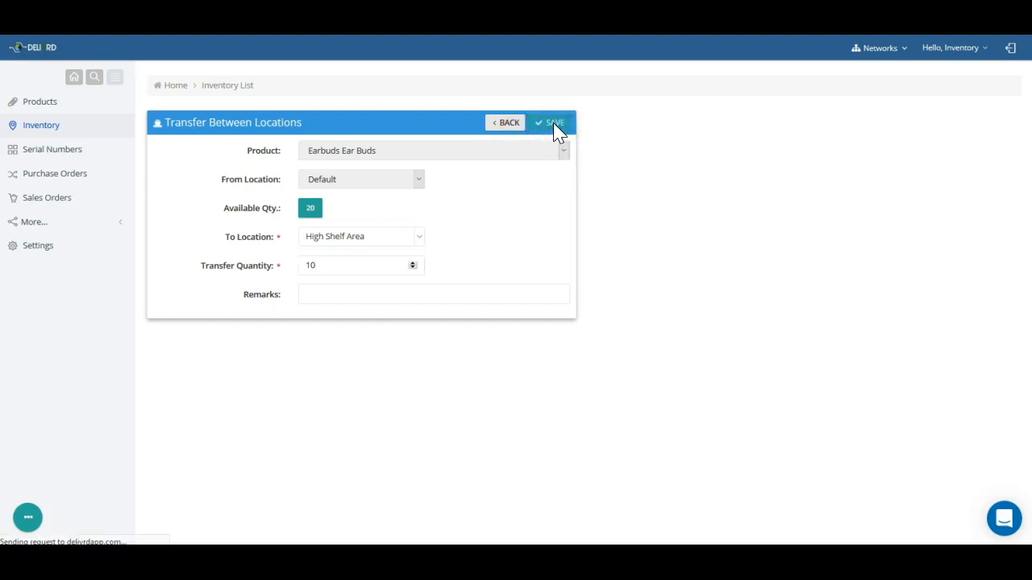
click(551, 122)
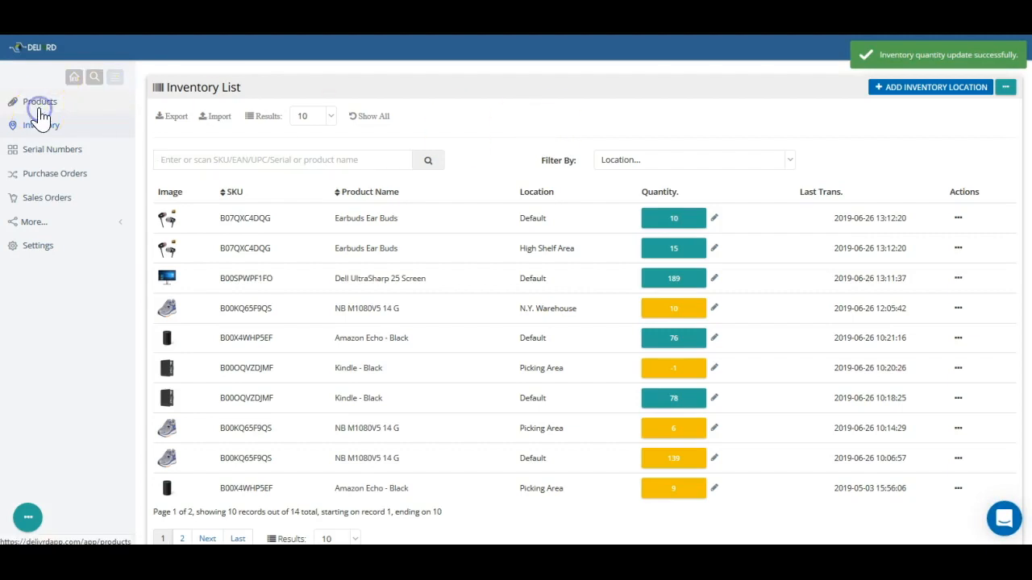
Save a reorder point of 30 for Earbuds Ear Buds, then go to the home dashboard.
click(39, 100)
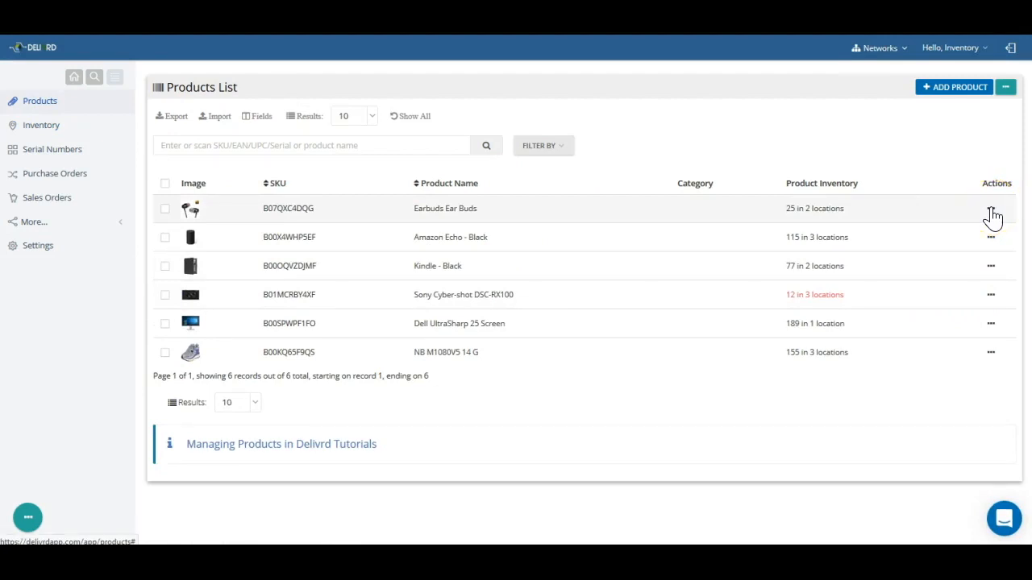
click(990, 208)
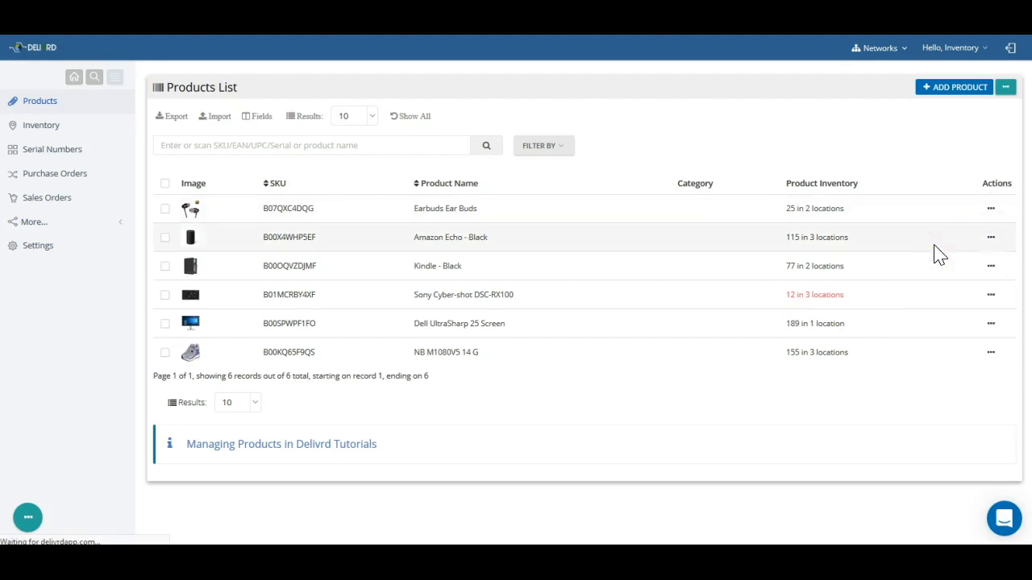
mouse_move(841, 256)
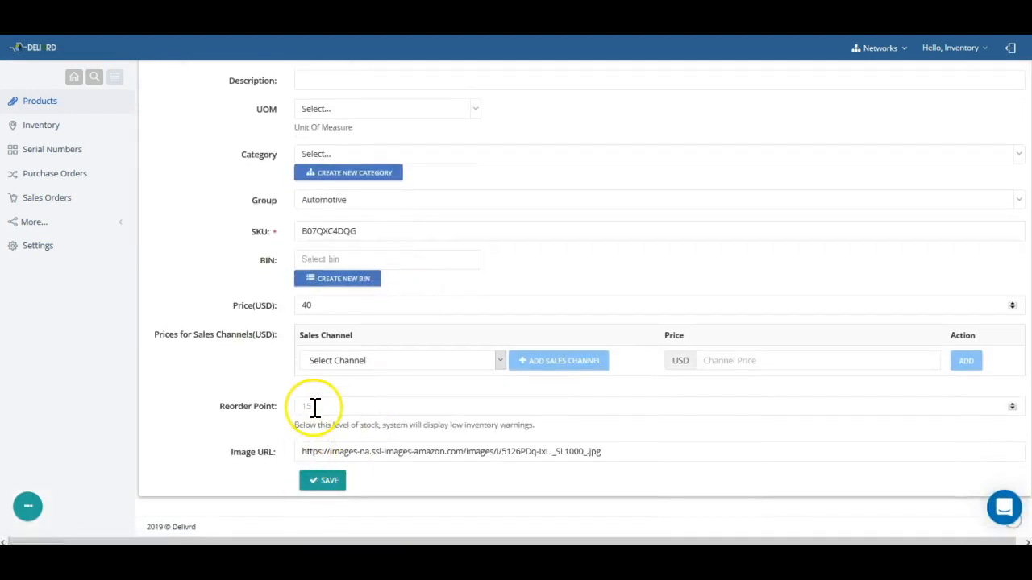
text(30)
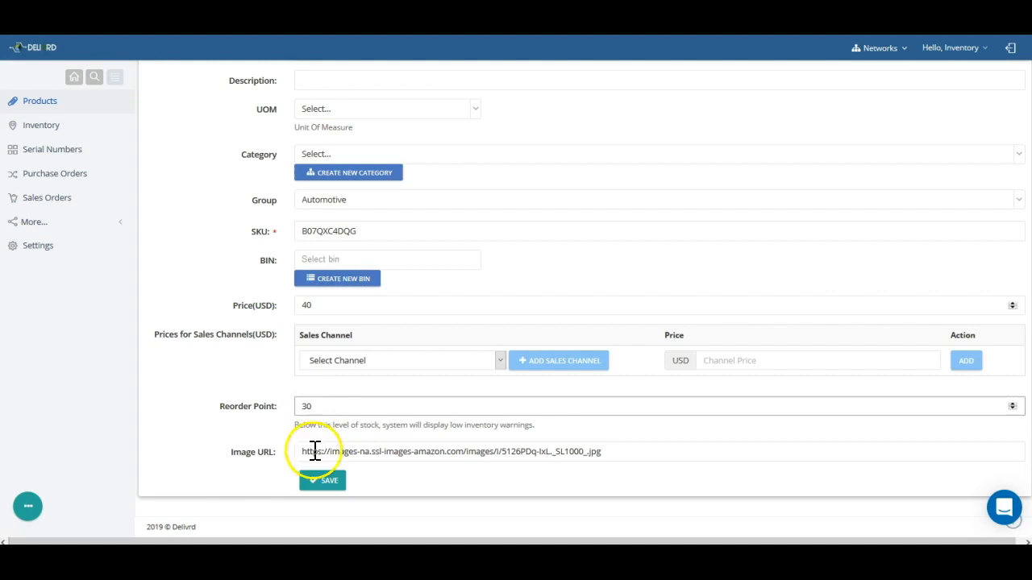
click(322, 480)
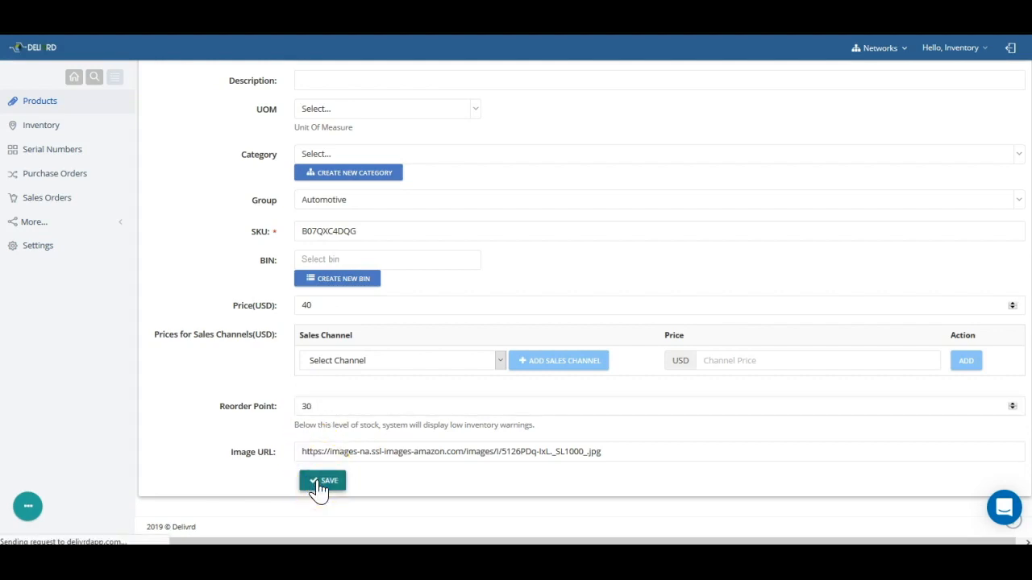
click(322, 481)
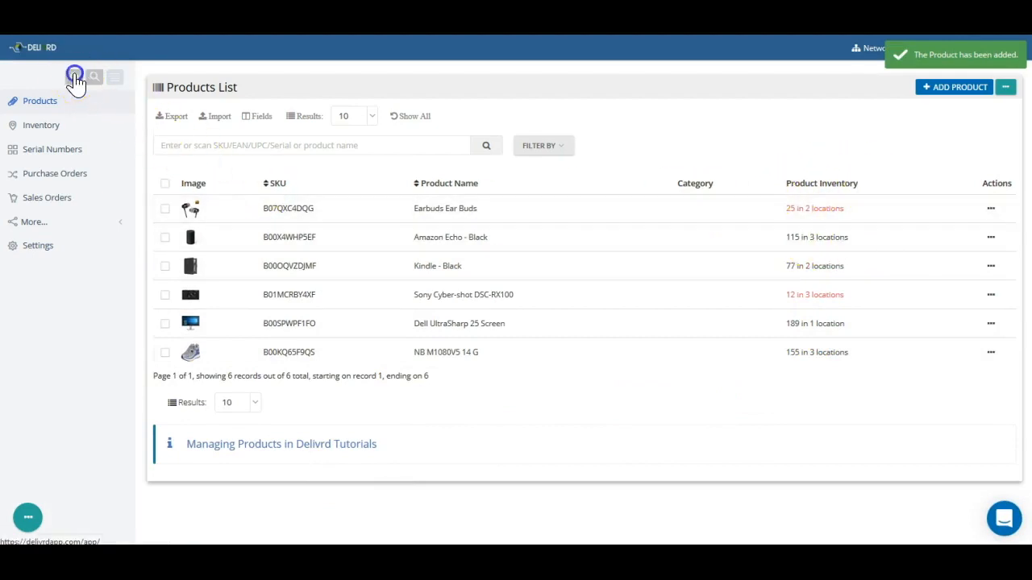
click(74, 77)
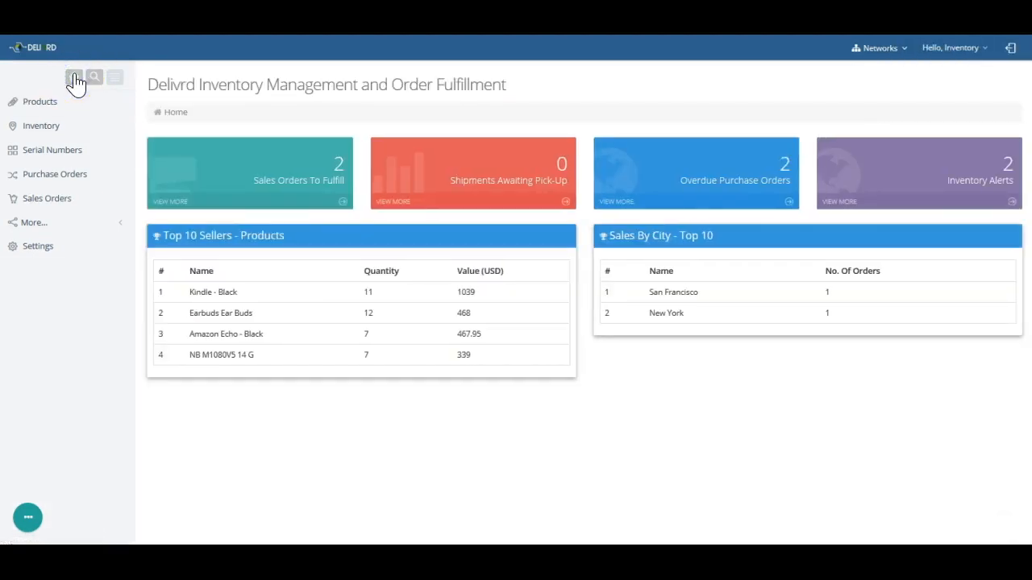
mouse_move(838, 202)
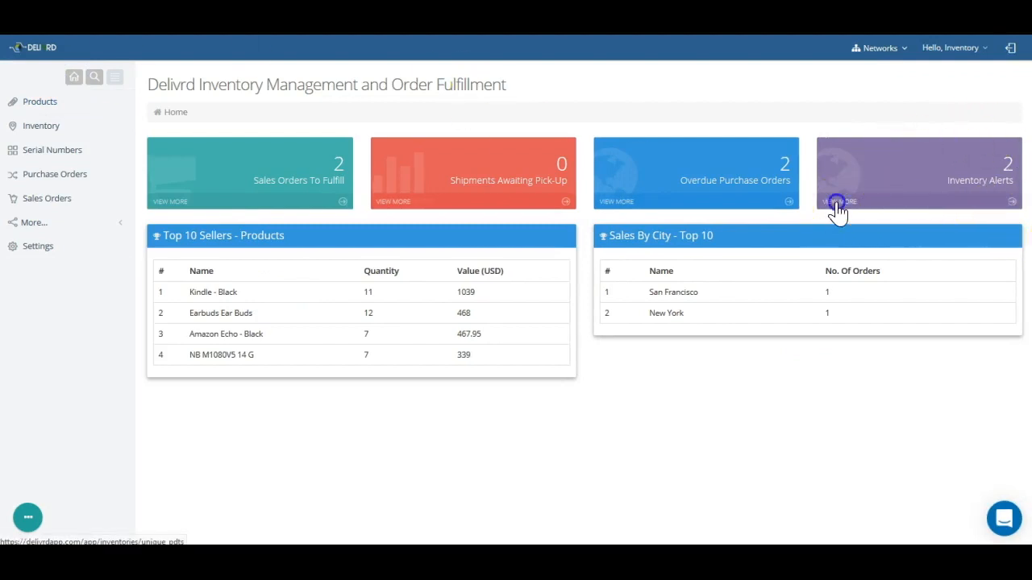
Open the Inventory Alerts page showing Earbuds Ear Buds and Sony Cyber-shot DSC-RX100.
click(839, 201)
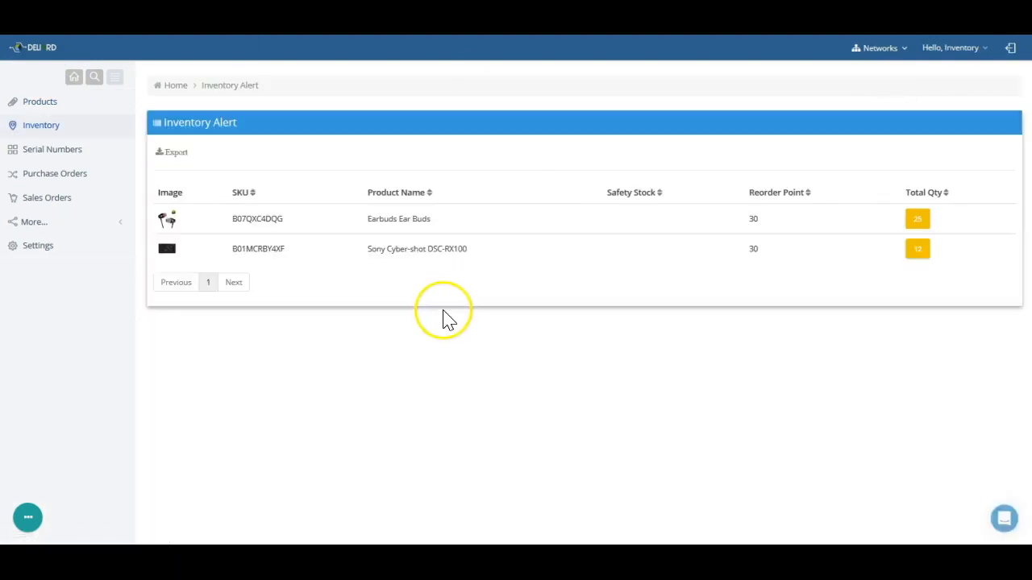
mouse_move(278, 334)
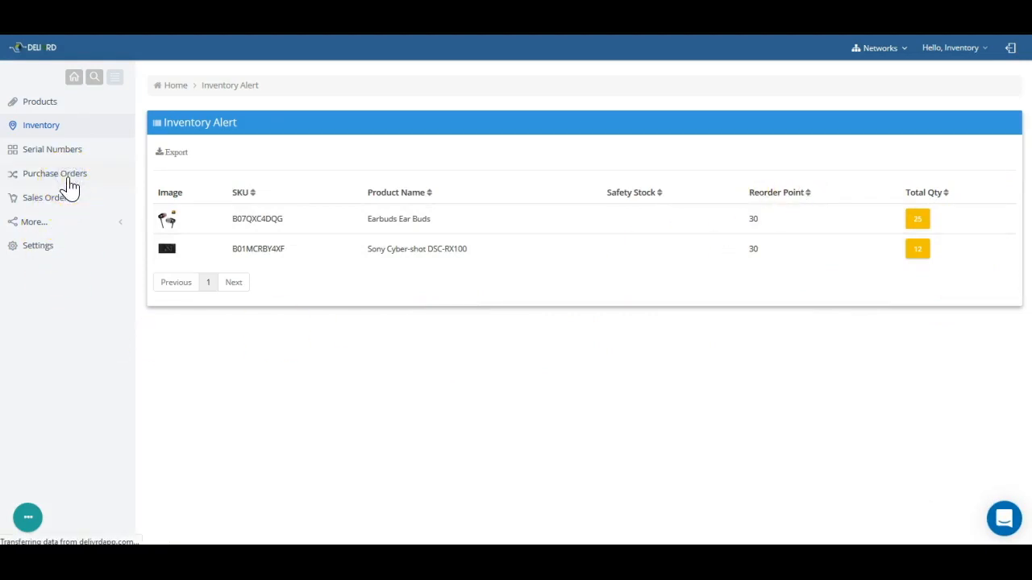
Open the purchase orders list, then open and abandon a new purchase order form.
click(55, 173)
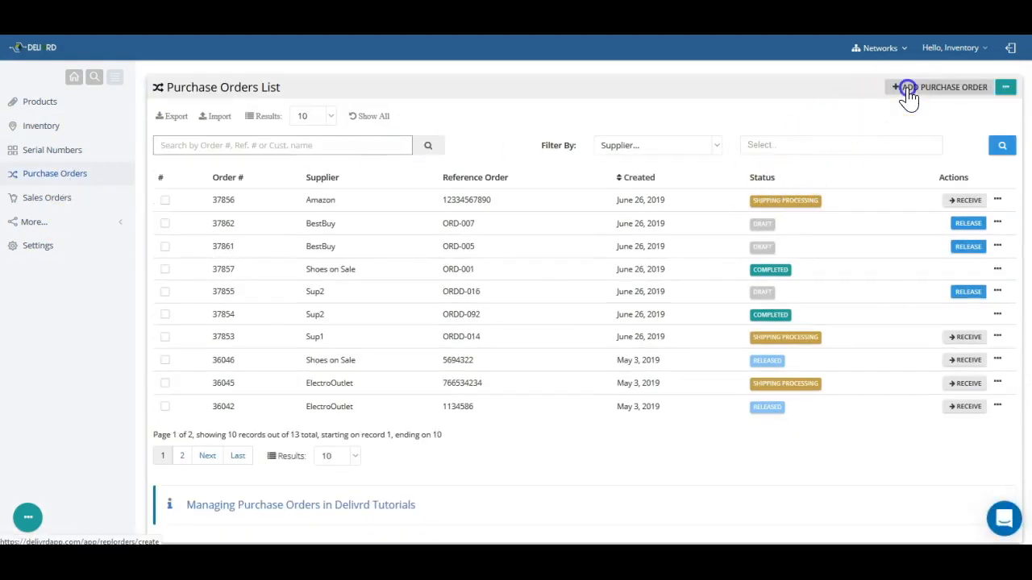
click(939, 88)
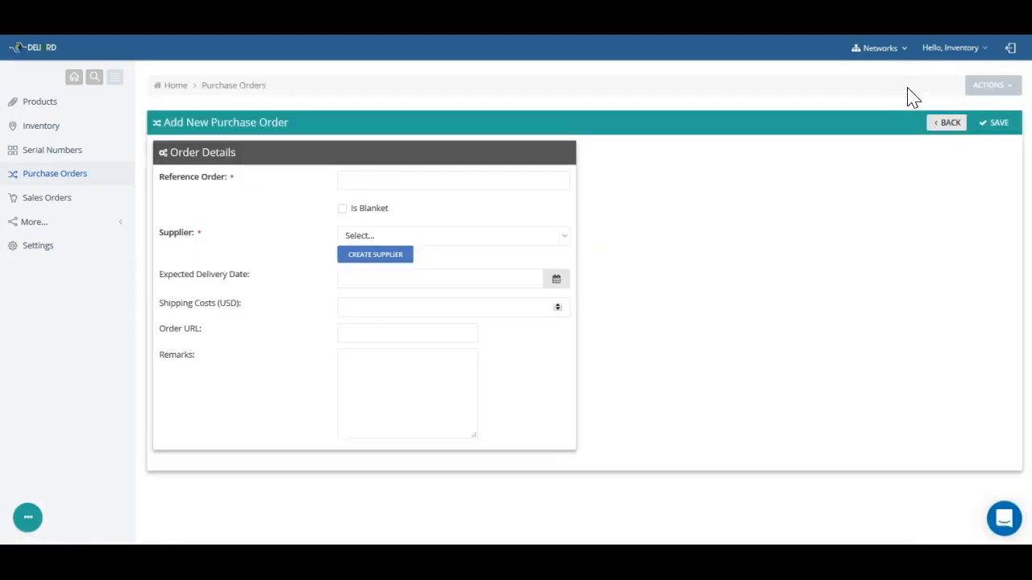
mouse_move(637, 149)
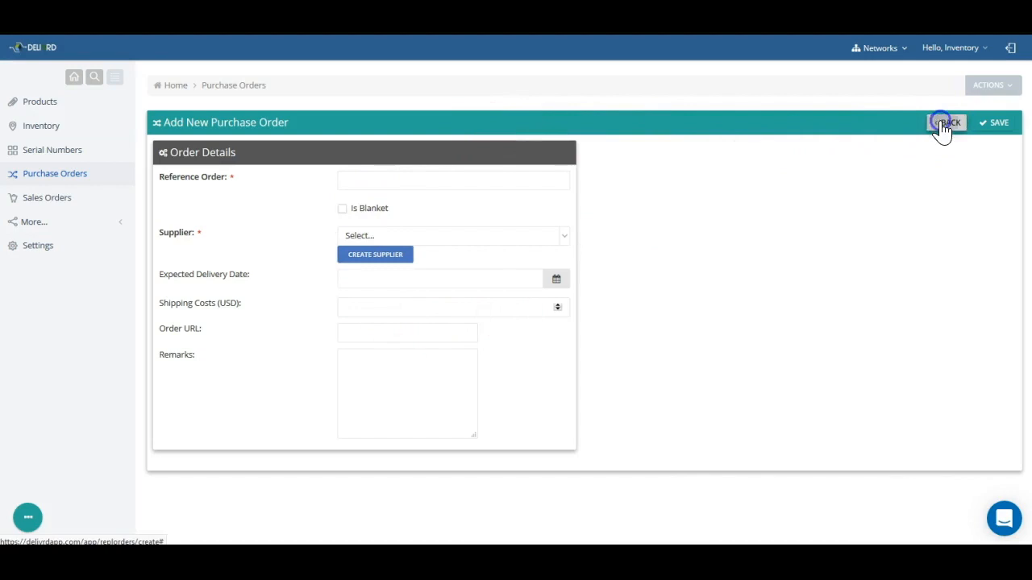
click(946, 121)
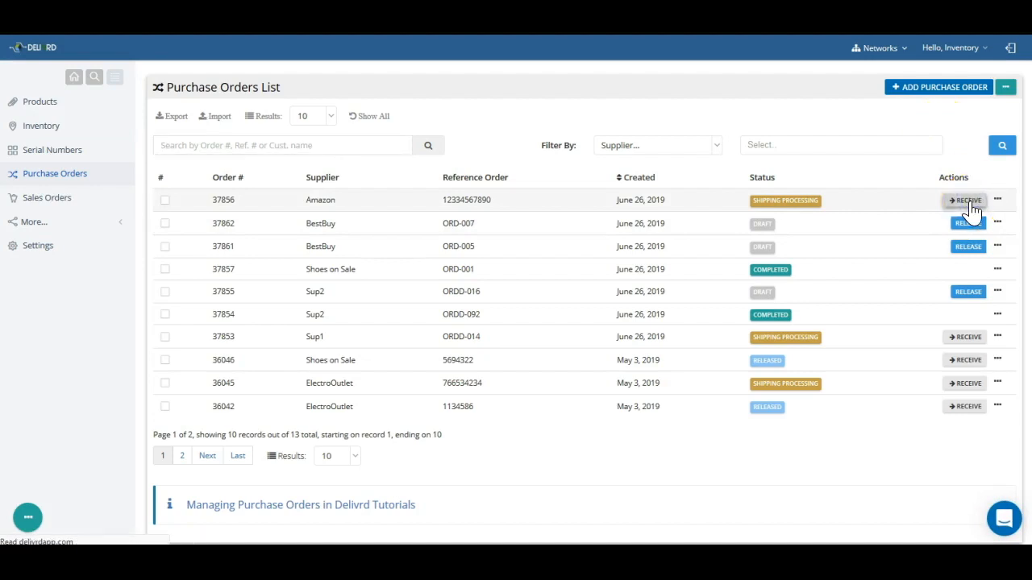
Receive 30 Earbuds Ear Buds from purchase order 37856 into Default.
click(964, 200)
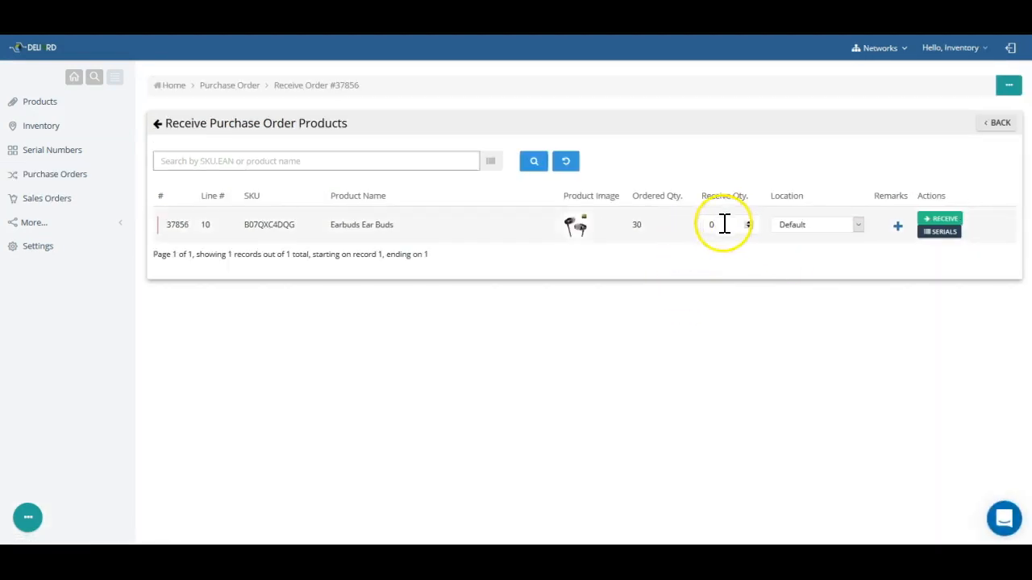
text(3)
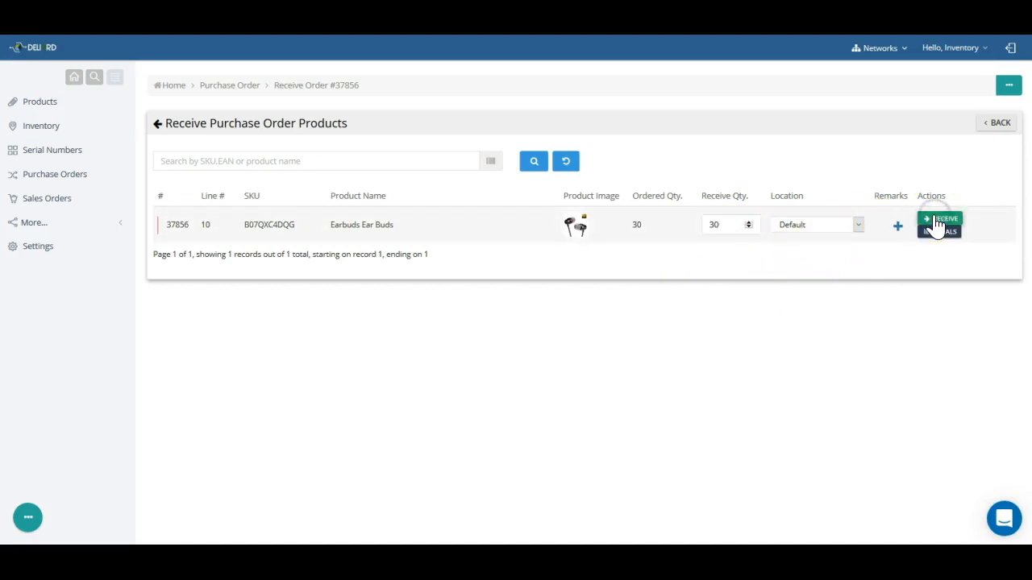
click(940, 224)
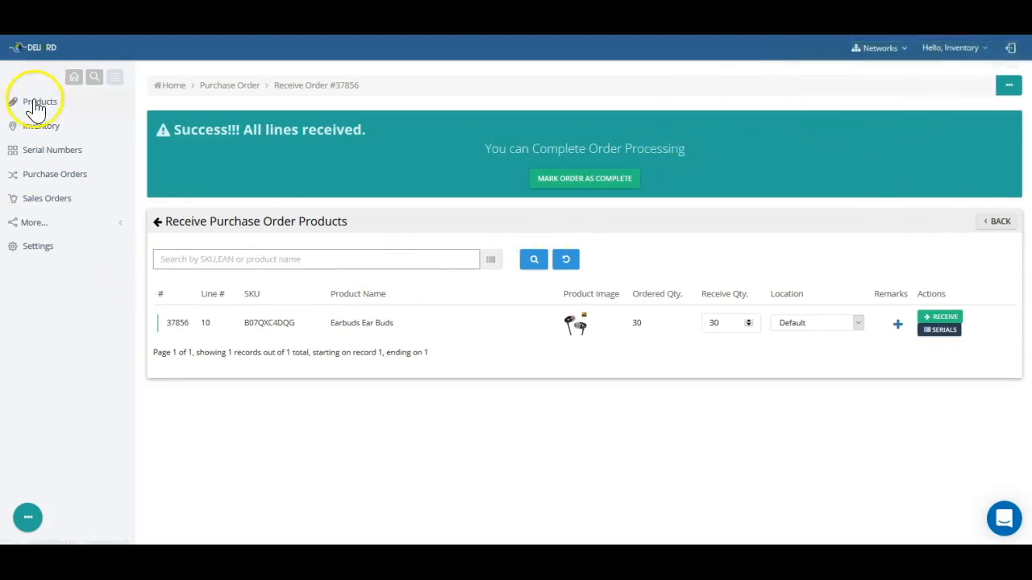
Open the Earbuds Ear Buds transaction history from the products list.
click(39, 100)
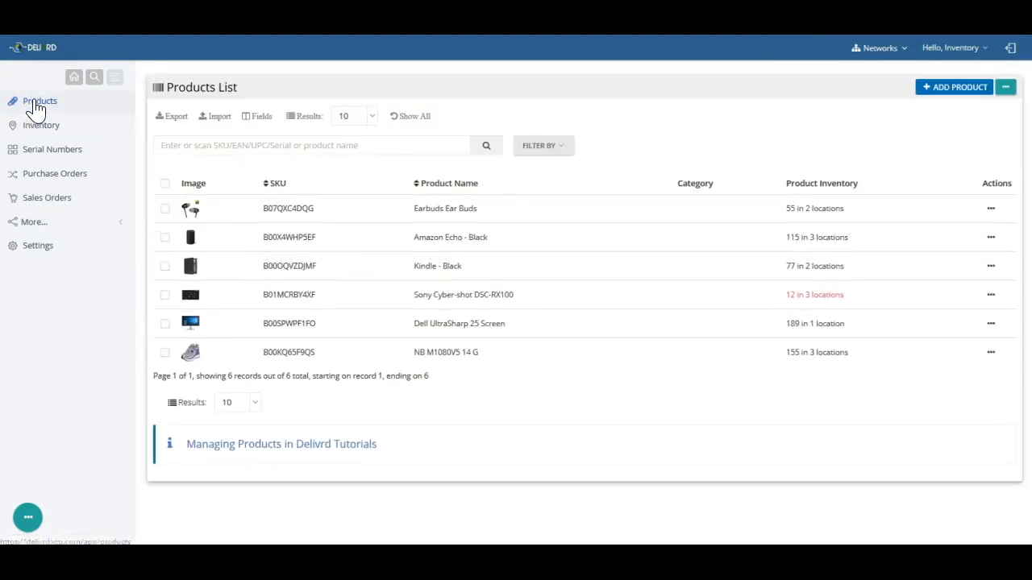
click(991, 208)
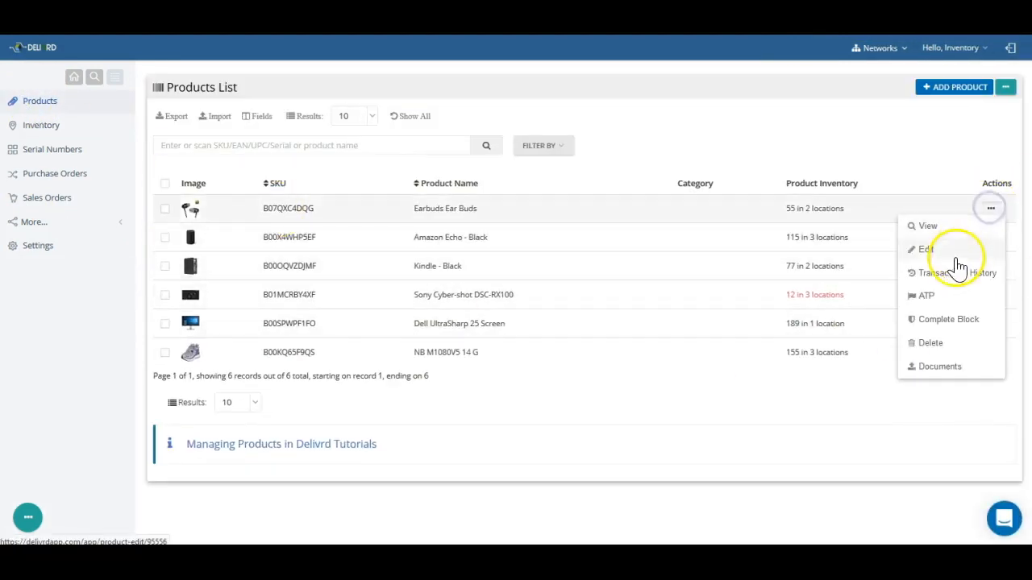
click(958, 272)
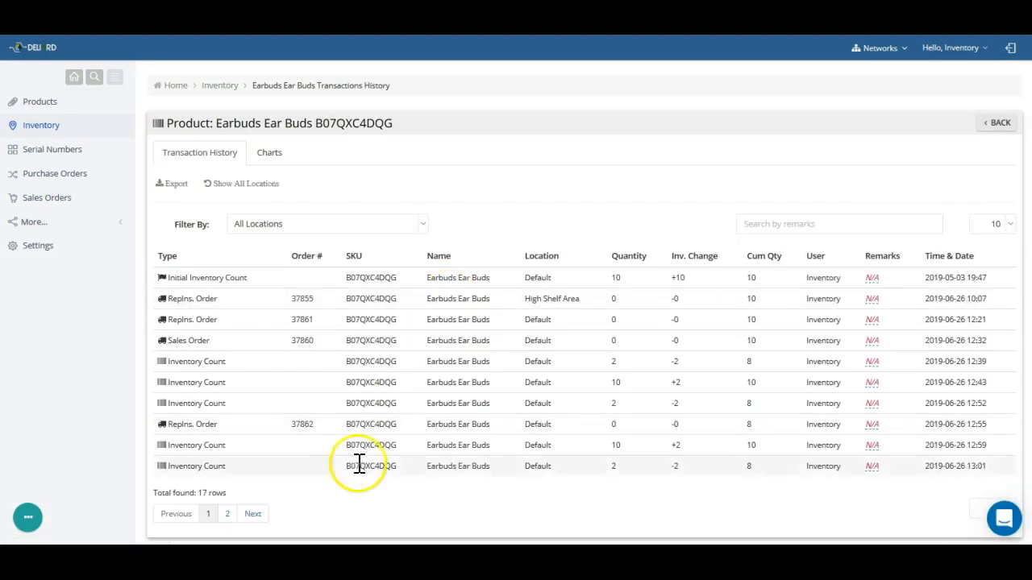
mouse_move(322, 500)
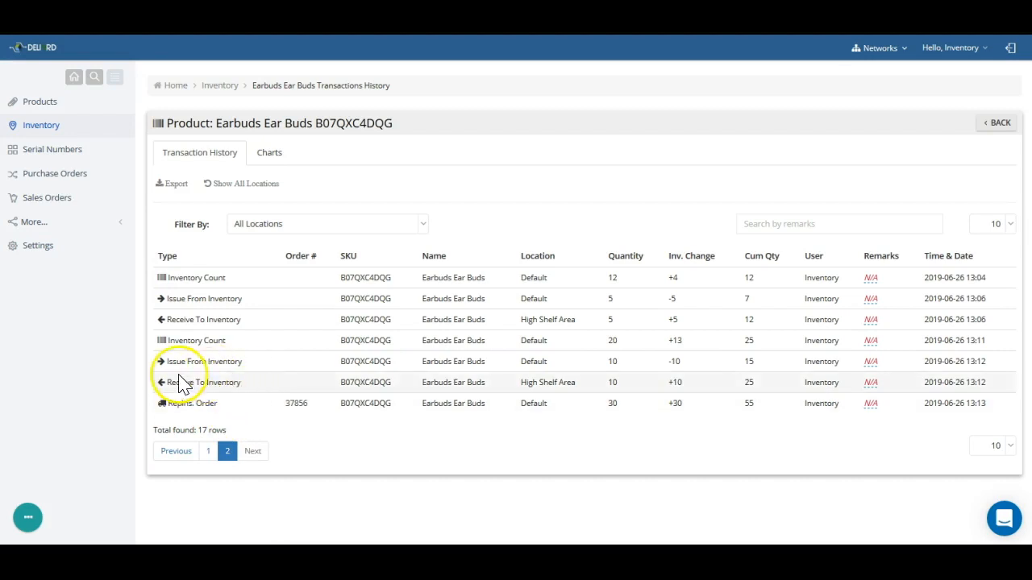
mouse_move(181, 382)
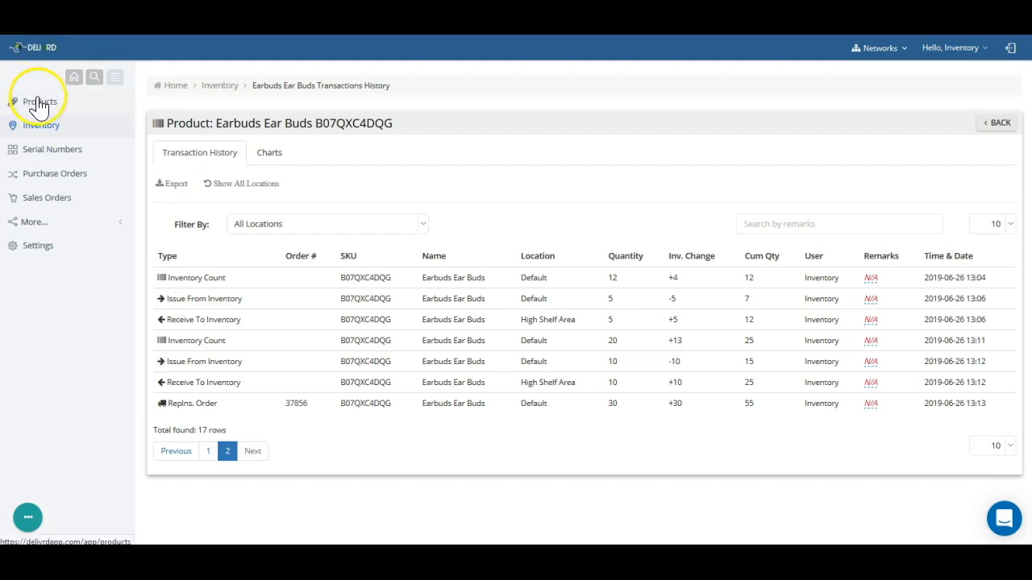
Open the Available to Promise report for Amazon Echo - Black from the products list.
click(40, 101)
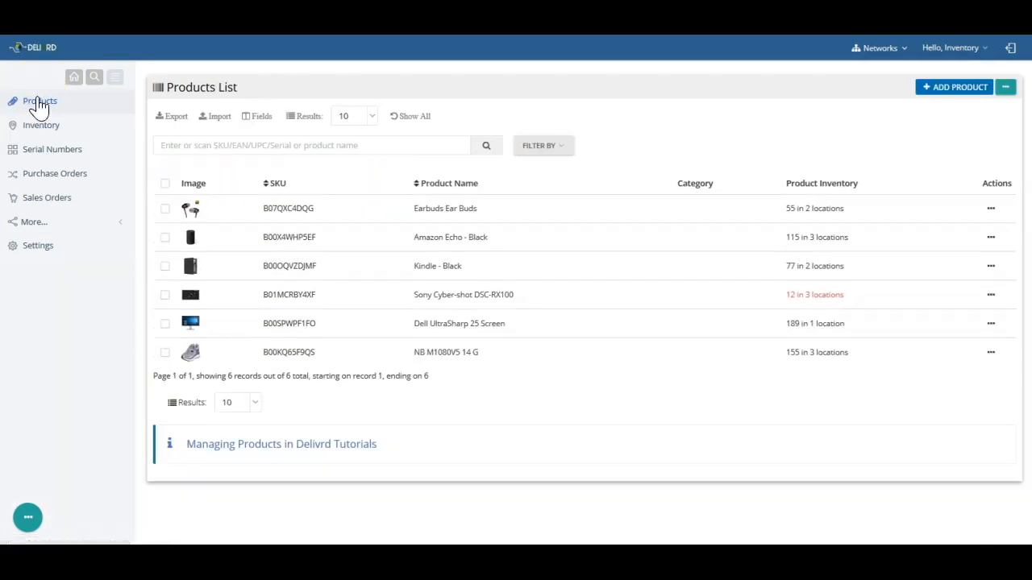
mouse_move(766, 218)
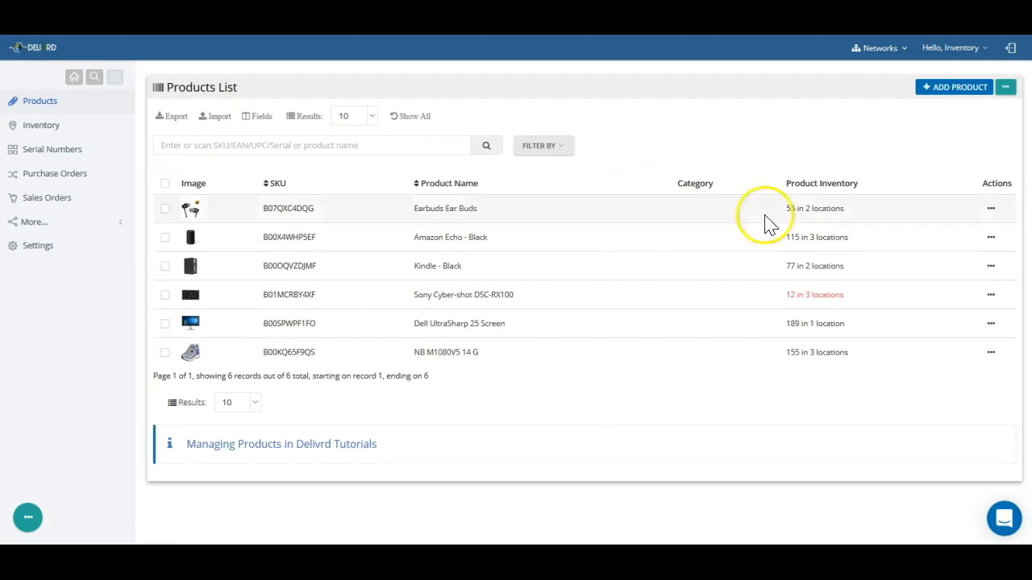
click(989, 237)
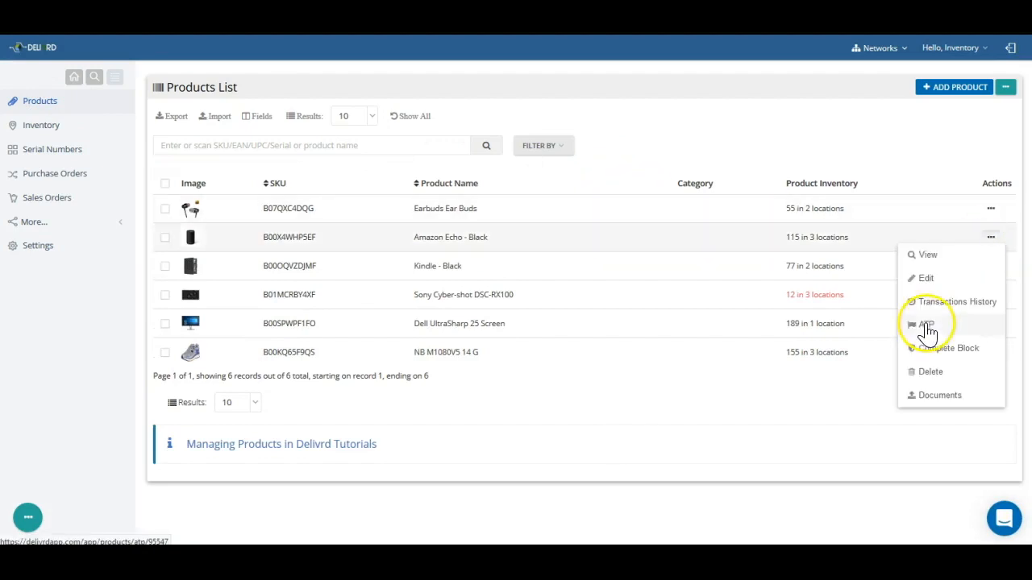
click(926, 324)
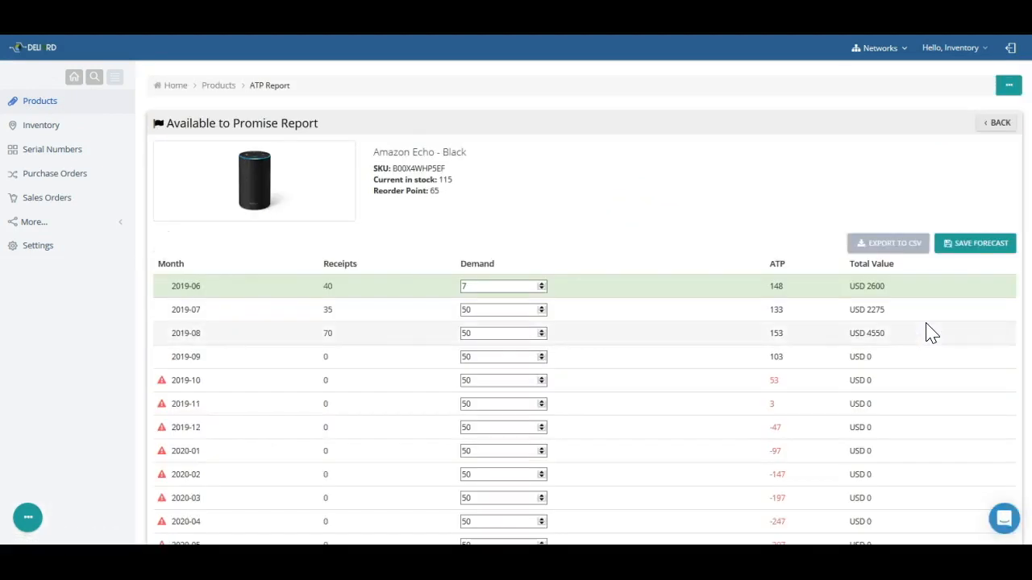
mouse_move(766, 399)
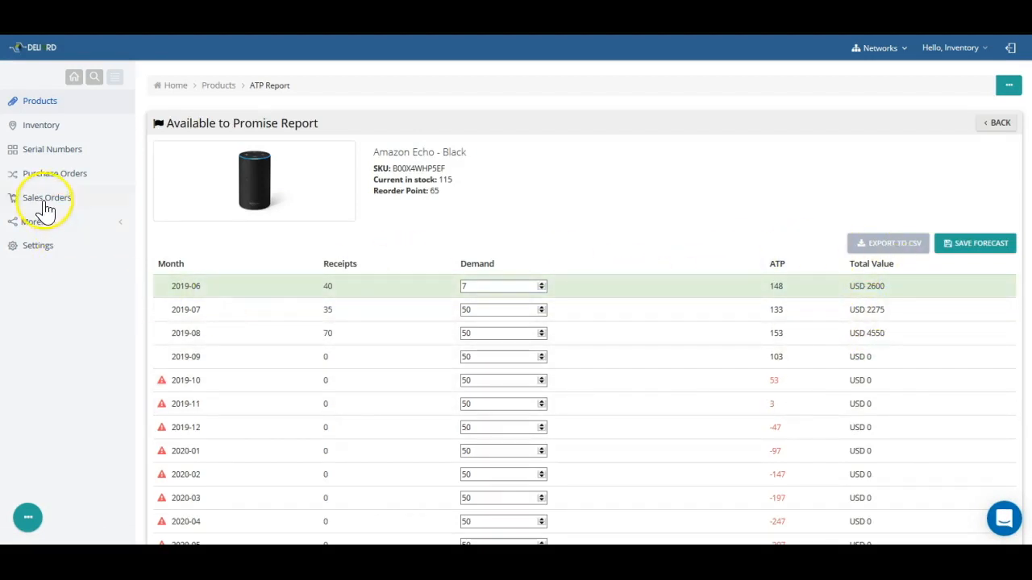
Return to the sales orders list after opening and abandoning a new sales order form.
click(46, 197)
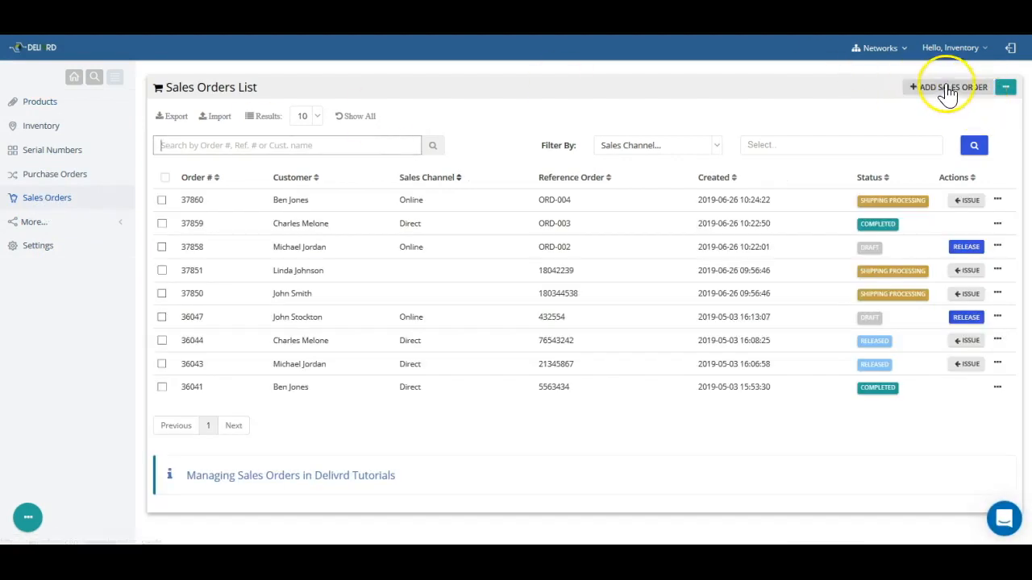
click(950, 87)
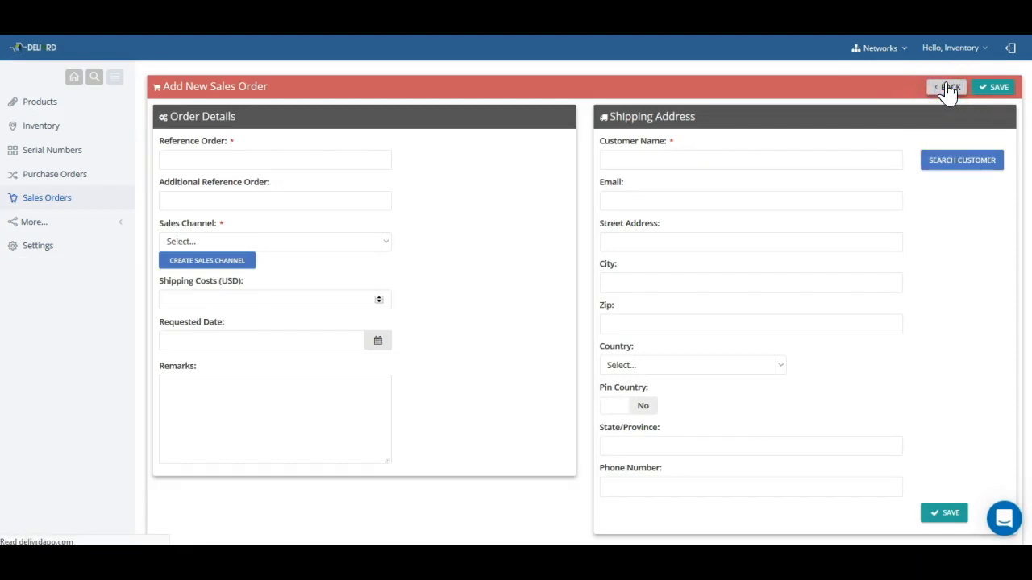
click(947, 87)
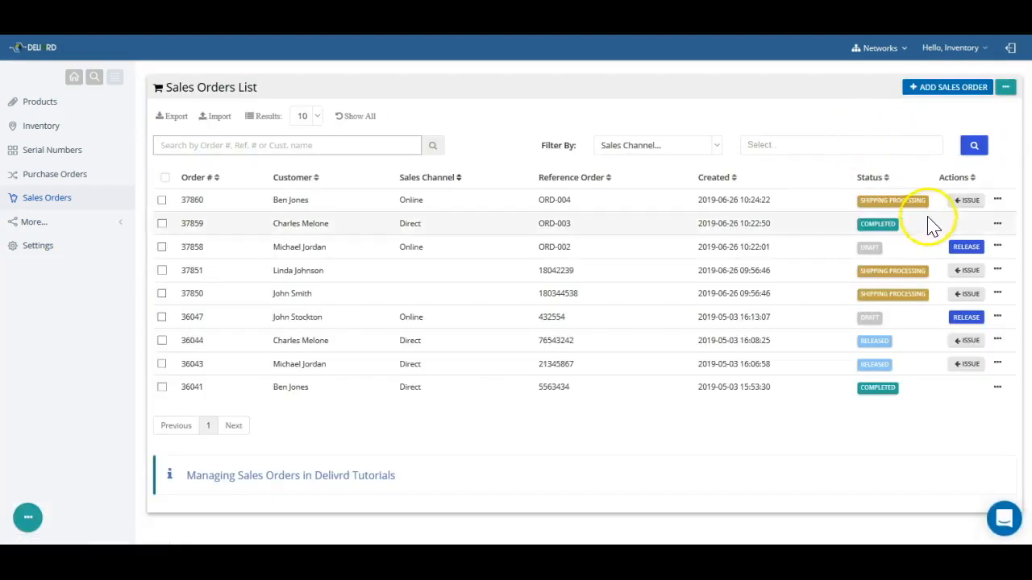
click(965, 200)
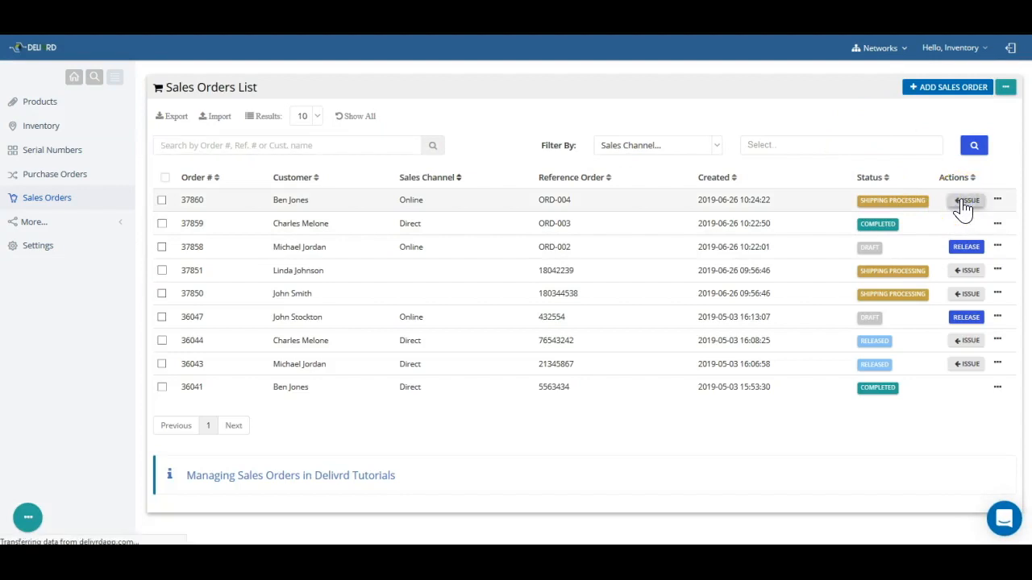
Issue 12 Earbuds Ear Buds on sales order 37860 from Default.
click(966, 200)
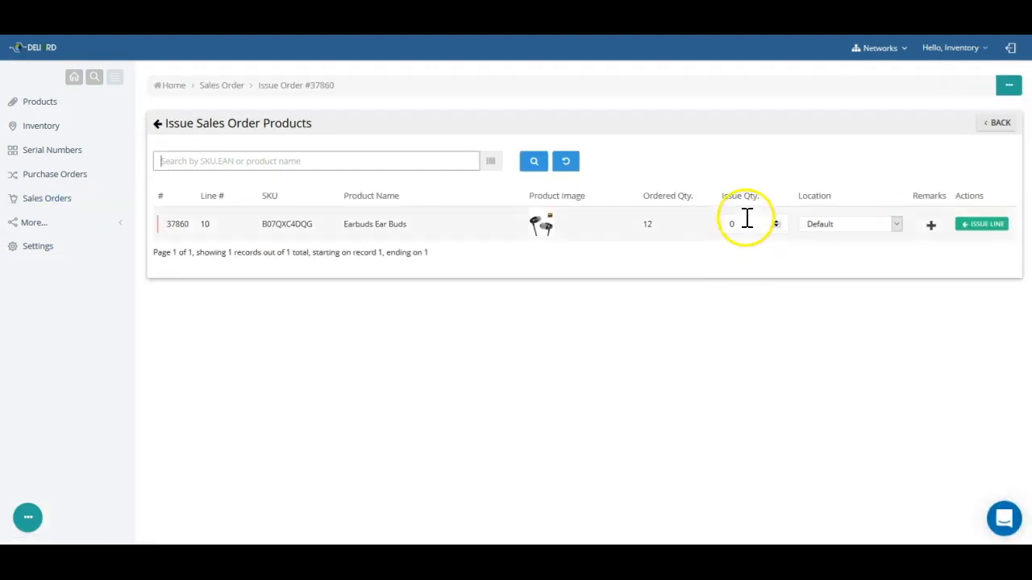
click(746, 224)
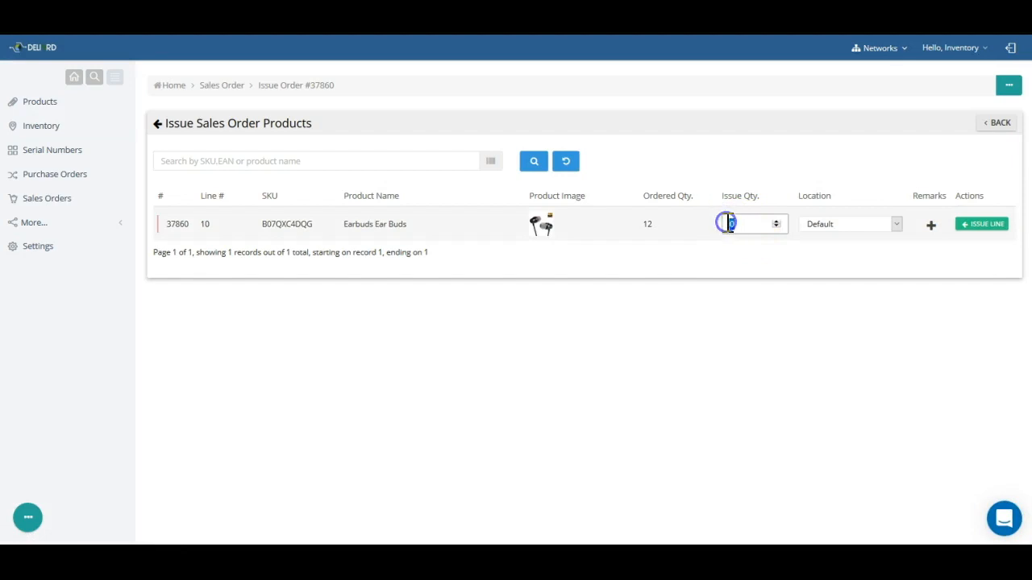
text(12)
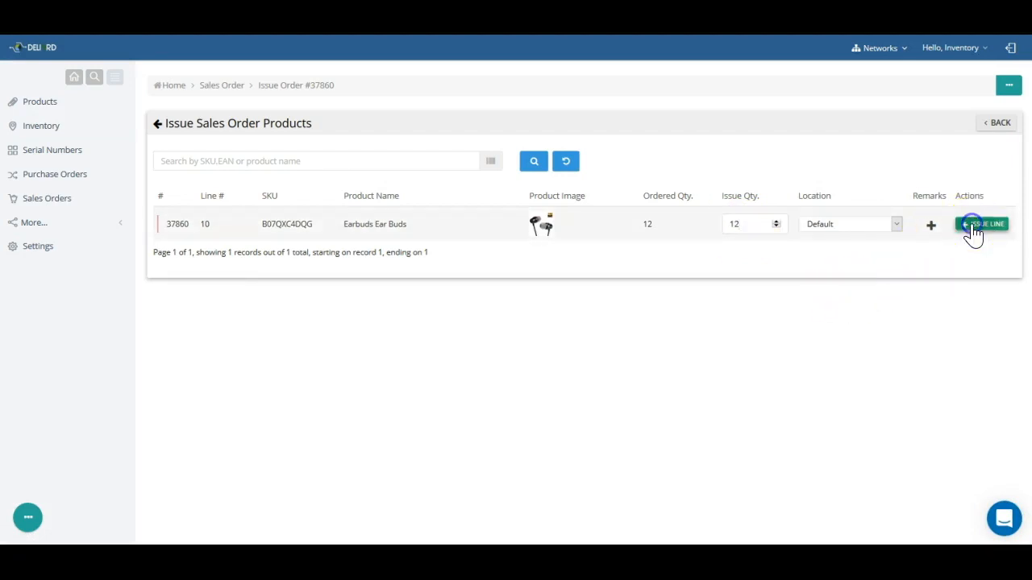
click(982, 224)
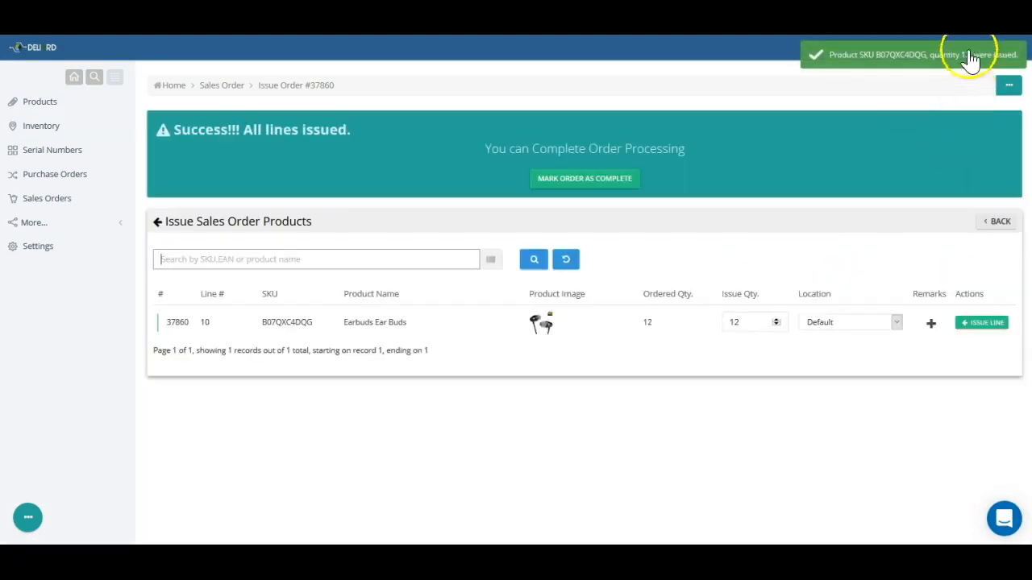
mouse_move(206, 234)
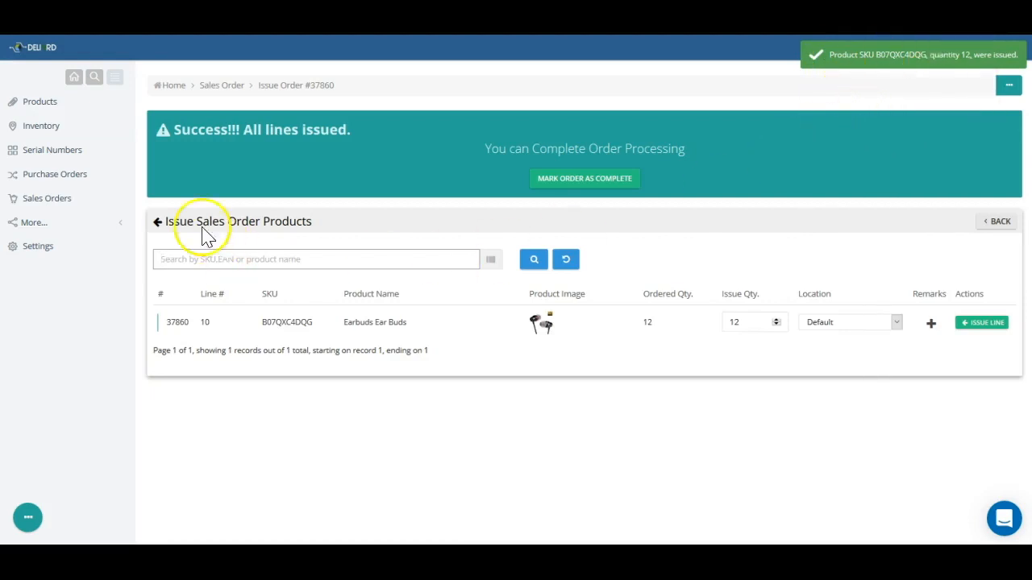
mouse_move(40, 105)
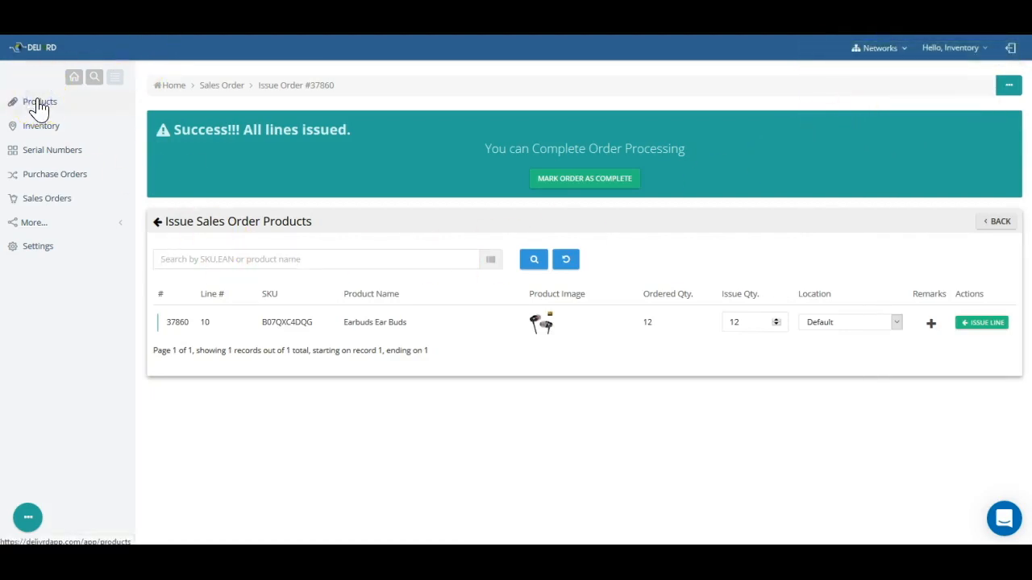
View page 2 of Earbuds Ear Buds transaction history showing the 12-unit issue.
click(41, 101)
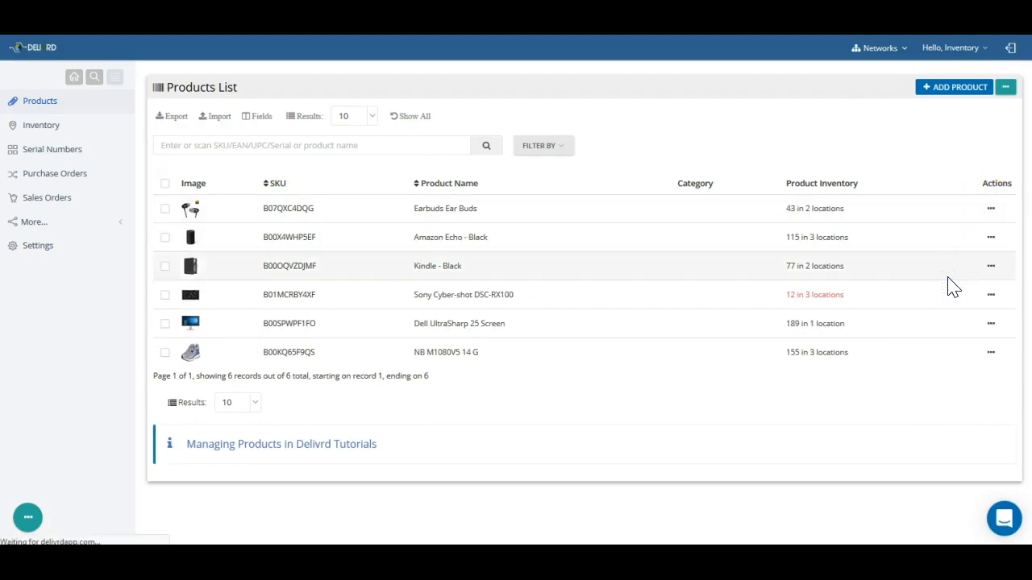
click(813, 208)
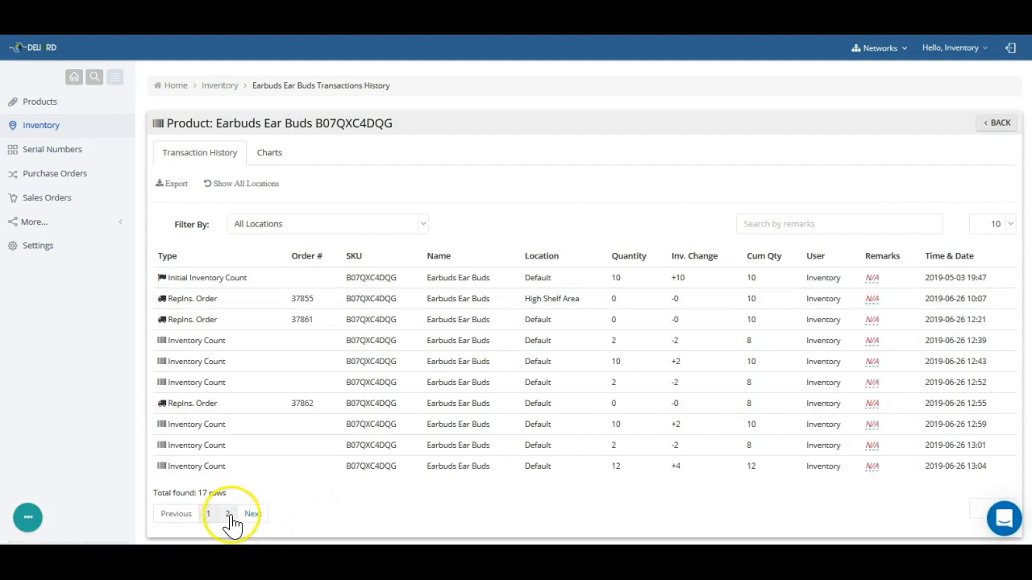
click(227, 513)
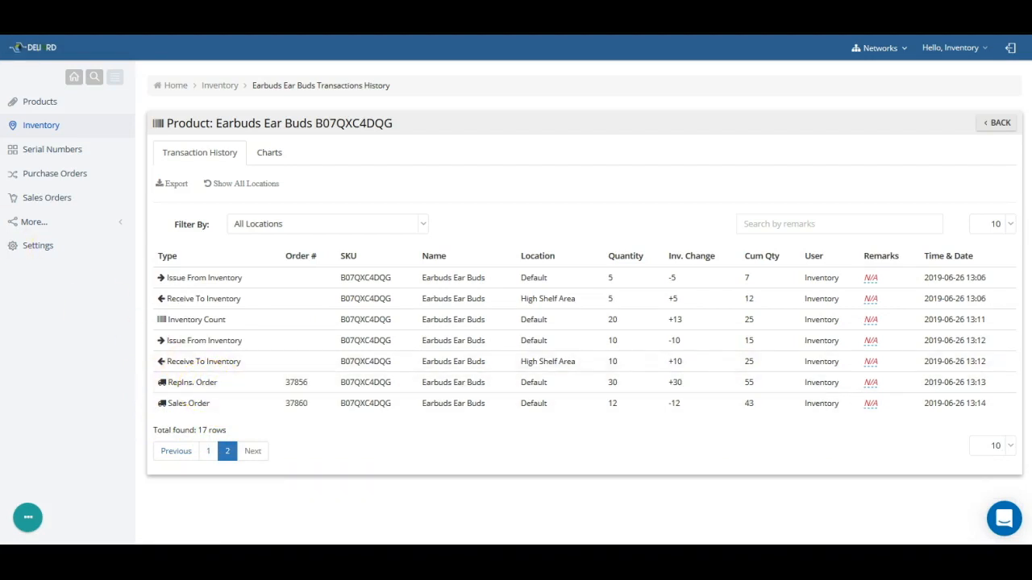
mouse_move(39, 102)
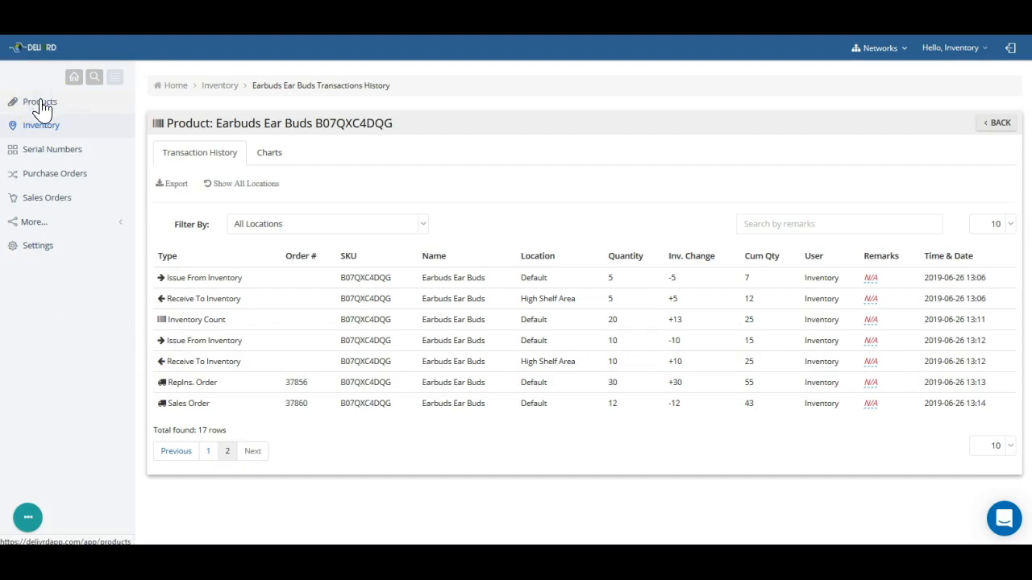
Open the Documents dialog for Earbuds Ear Buds from its products-list actions menu.
click(40, 101)
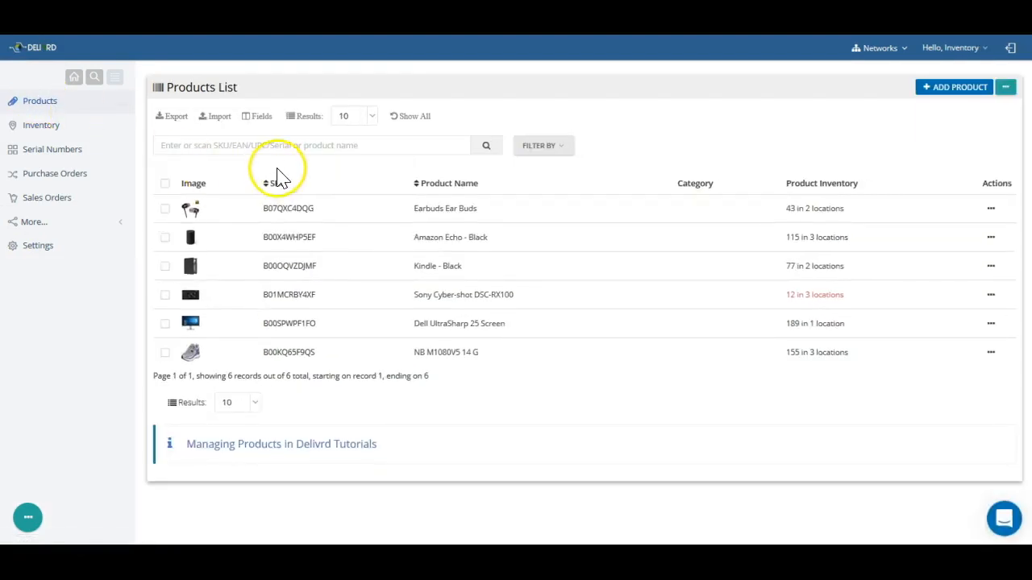
mouse_move(682, 242)
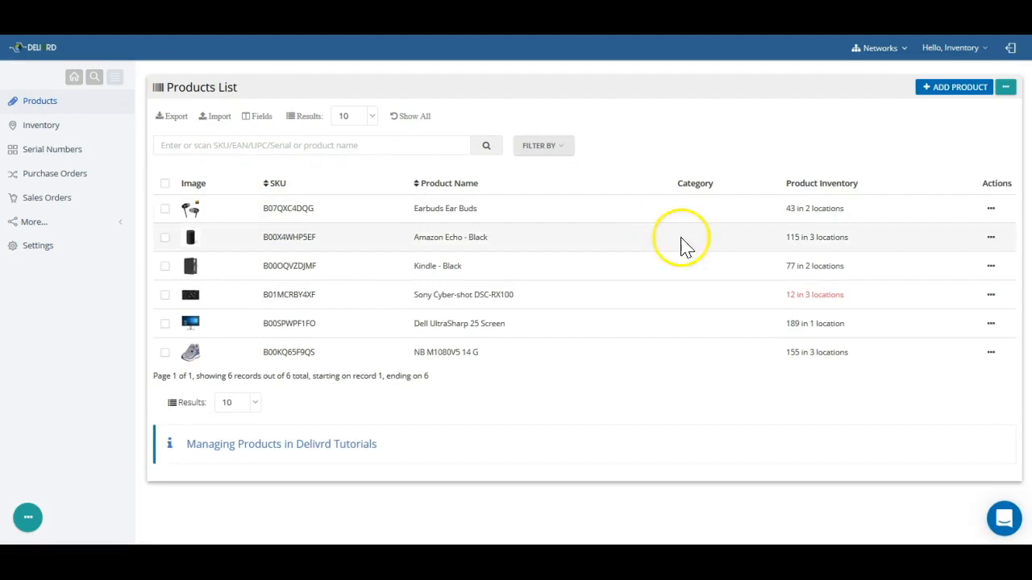
click(990, 208)
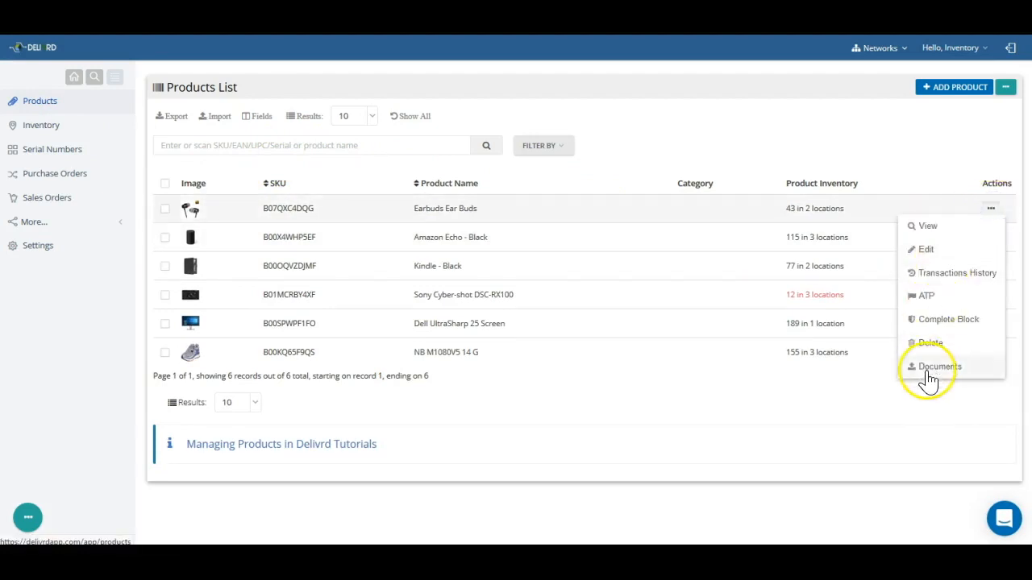
click(939, 366)
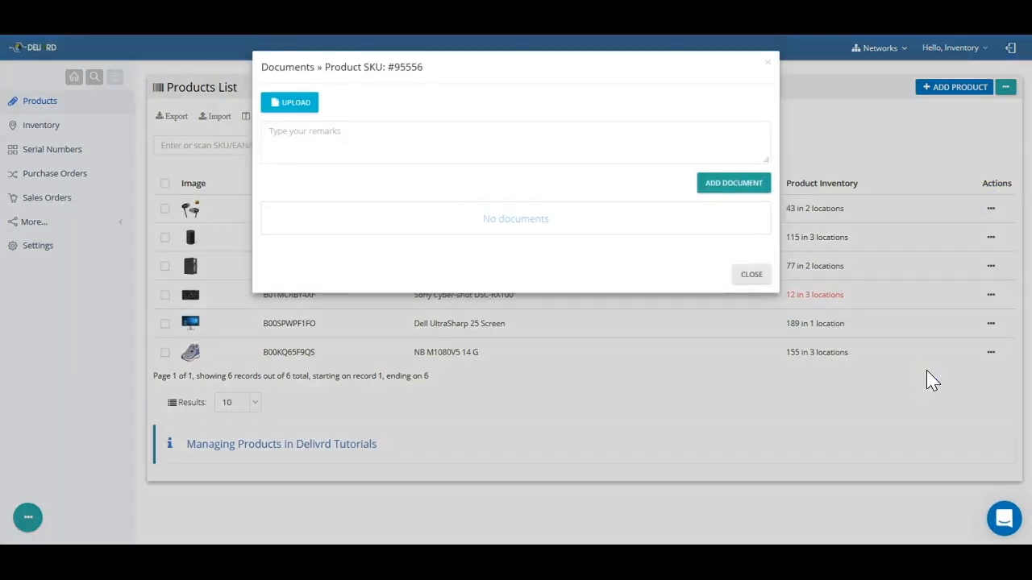